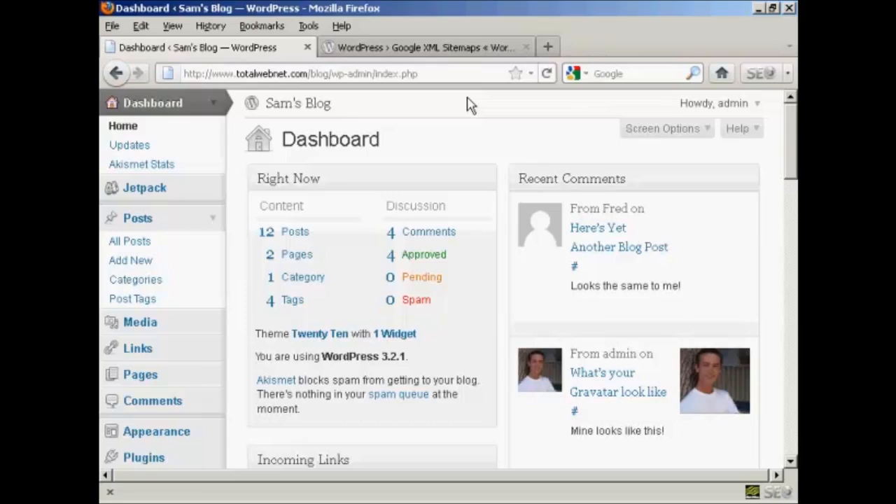
mouse_move(508, 72)
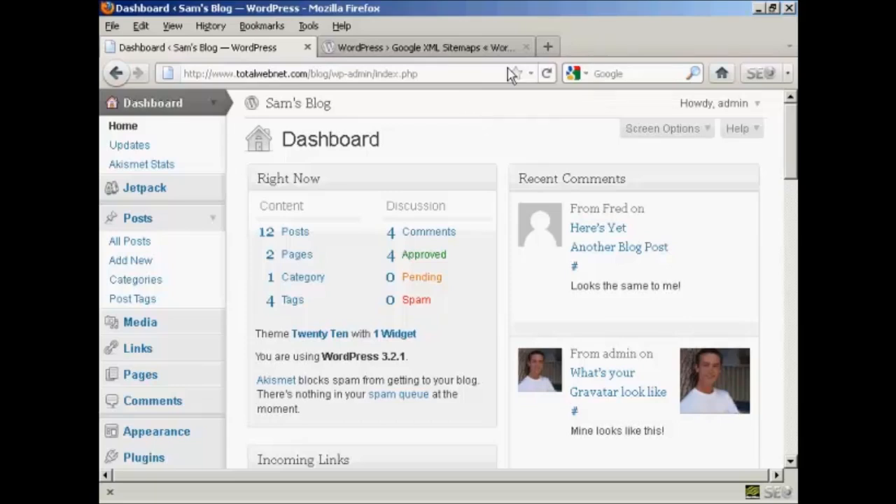
- Read the Google XML Sitemaps plugin description and multisite notes, then return to Sam's Blog dashboard
click(426, 47)
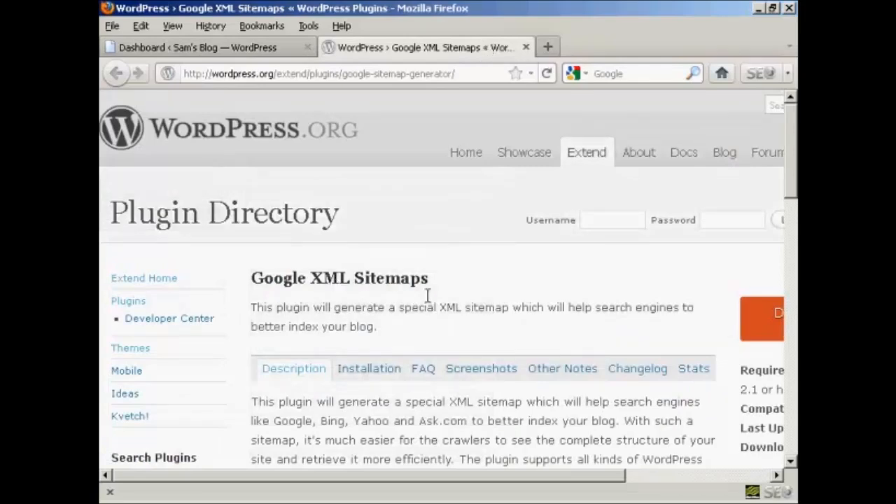
mouse_move(568, 301)
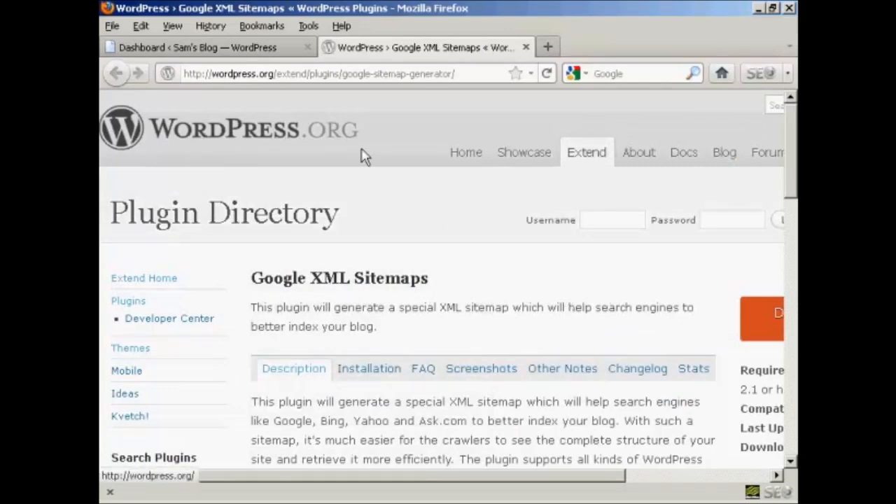
mouse_move(385, 203)
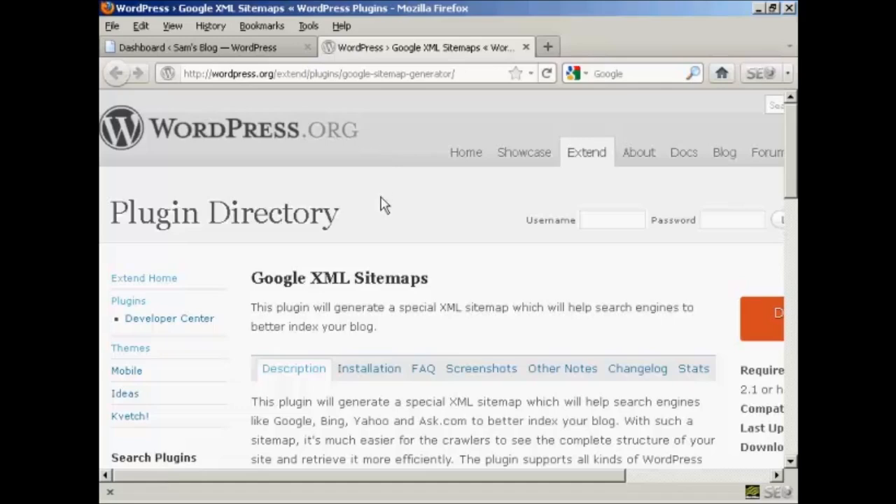
mouse_move(409, 214)
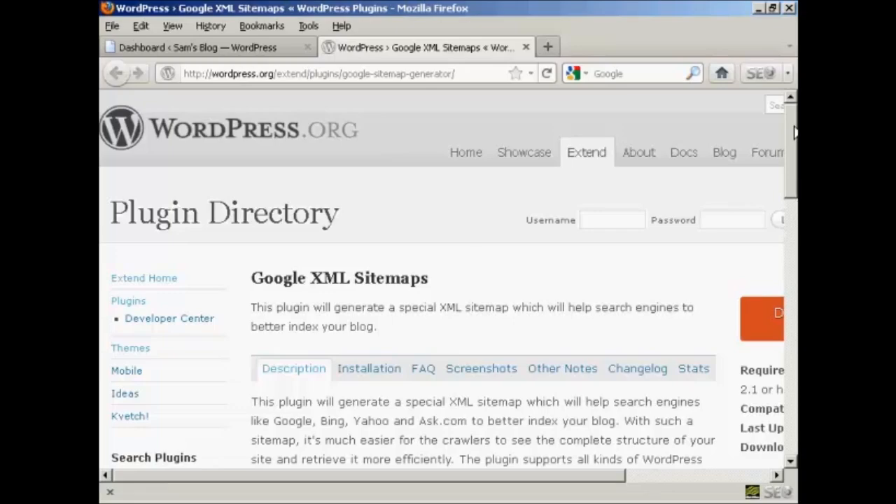
scroll(down, 3)
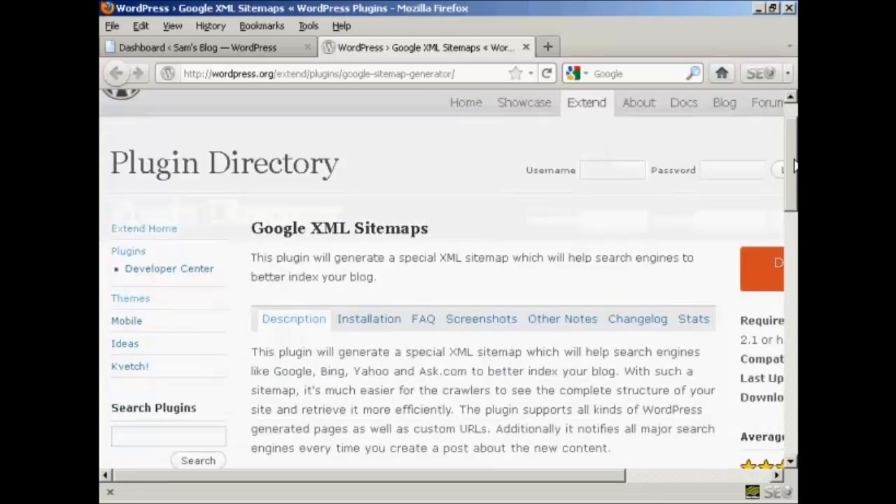
scroll(down, 3)
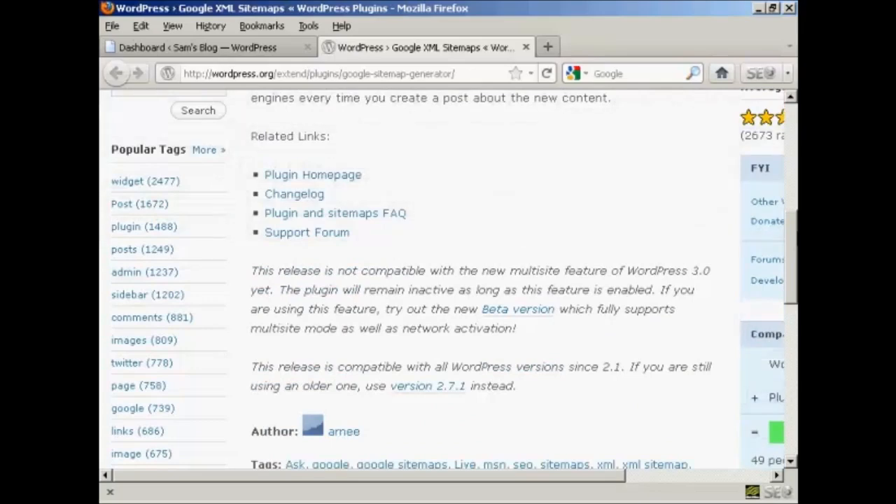
mouse_move(676, 289)
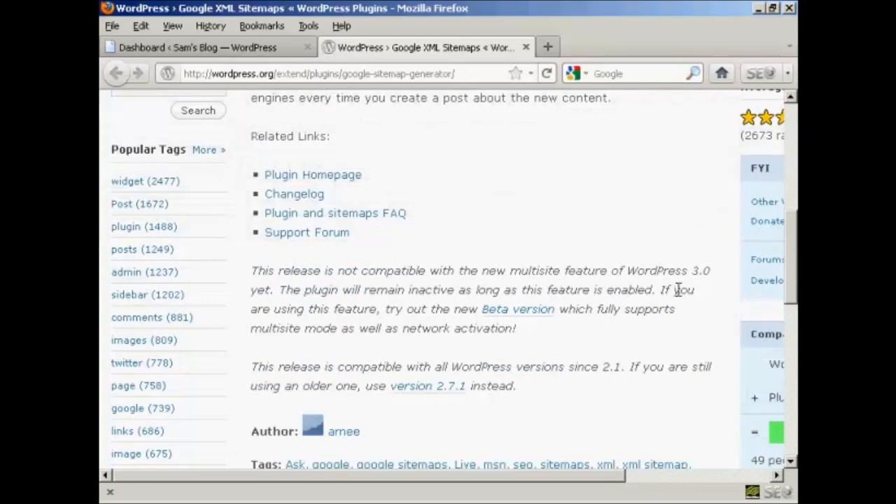
mouse_move(693, 289)
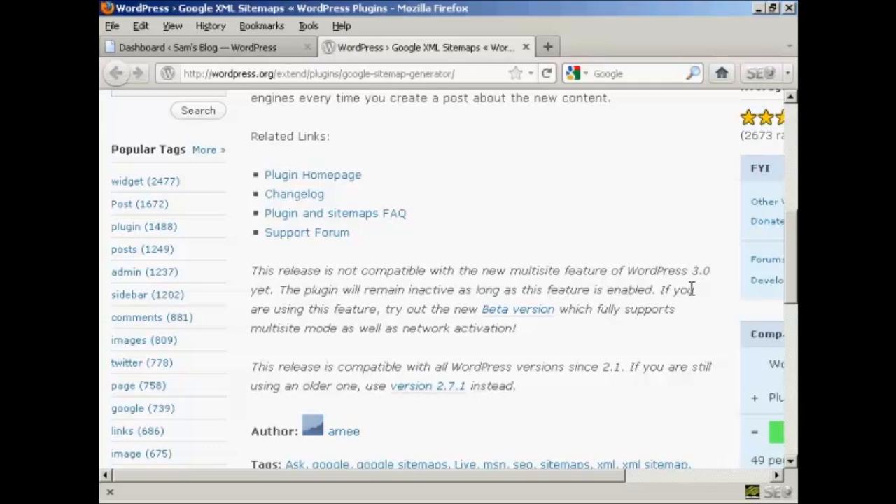
mouse_move(509, 330)
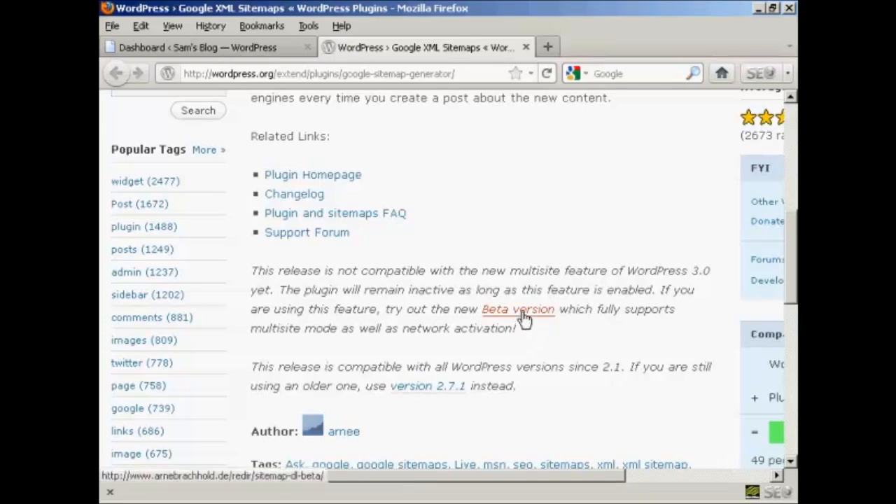
mouse_move(546, 336)
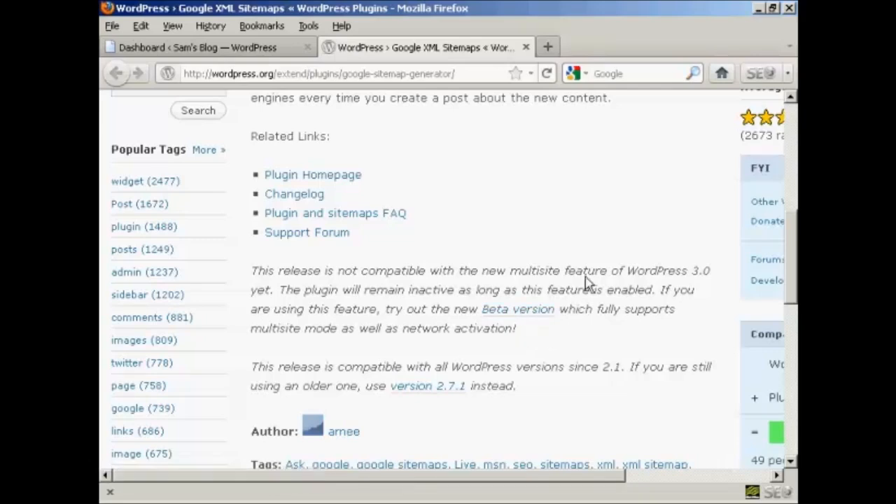
mouse_move(660, 226)
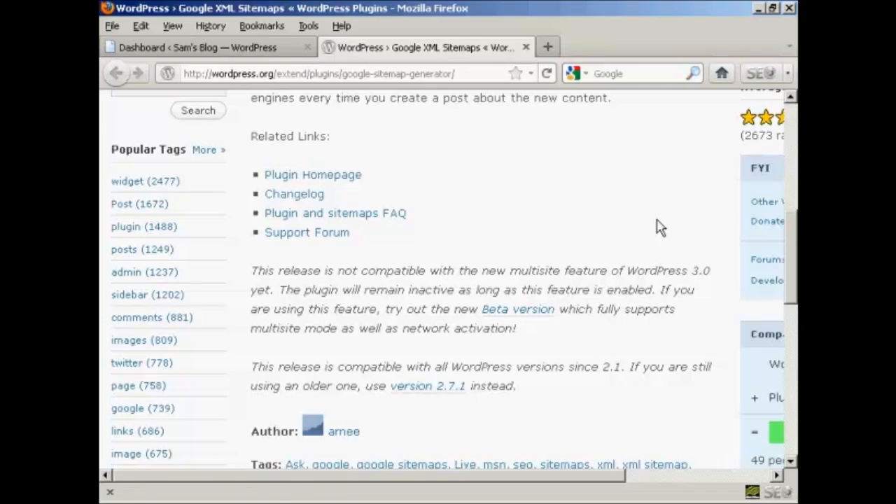
click(210, 47)
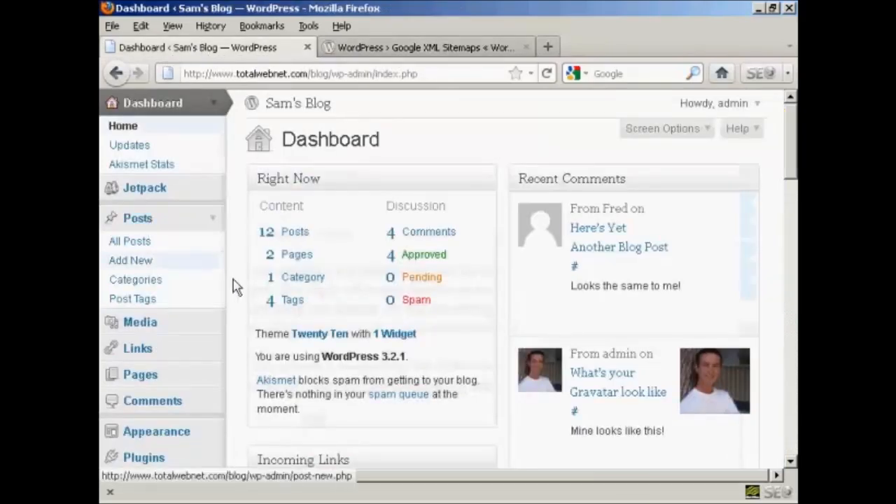
- Go to Plugins > Add New and enter 'Google XML Sitemaps' as the search term
click(141, 457)
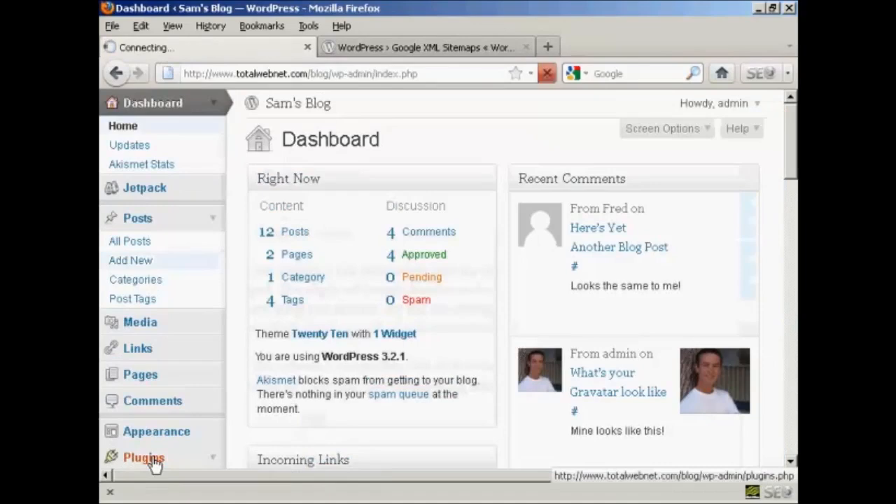
click(142, 457)
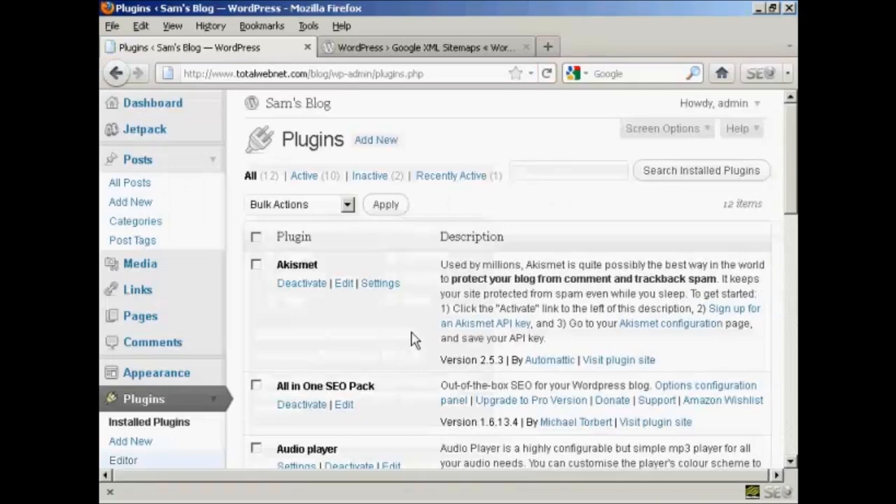
mouse_move(379, 147)
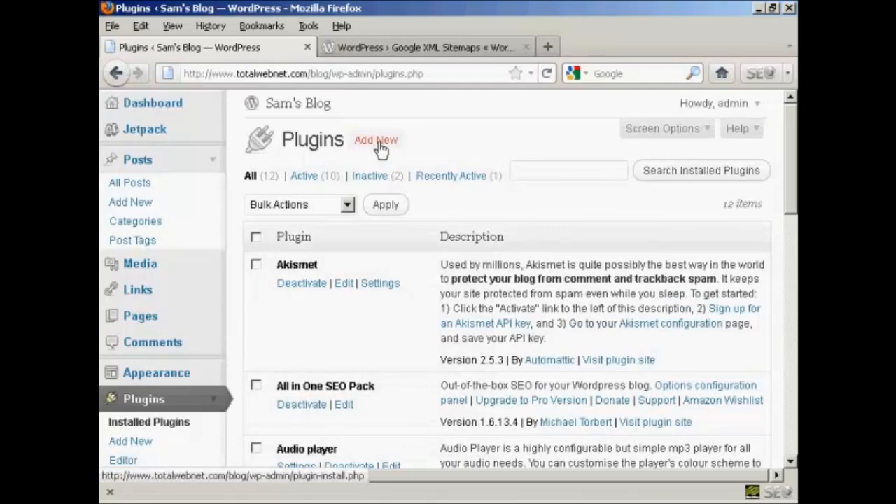
click(376, 139)
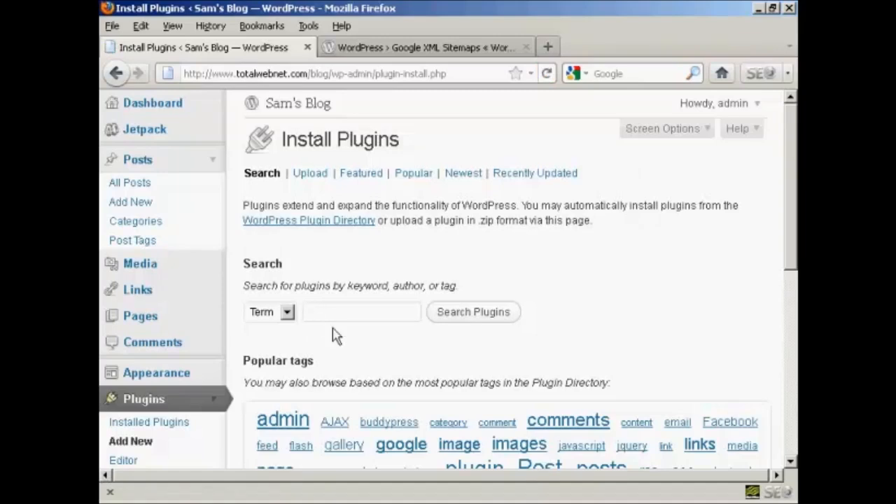
text(Google XML)
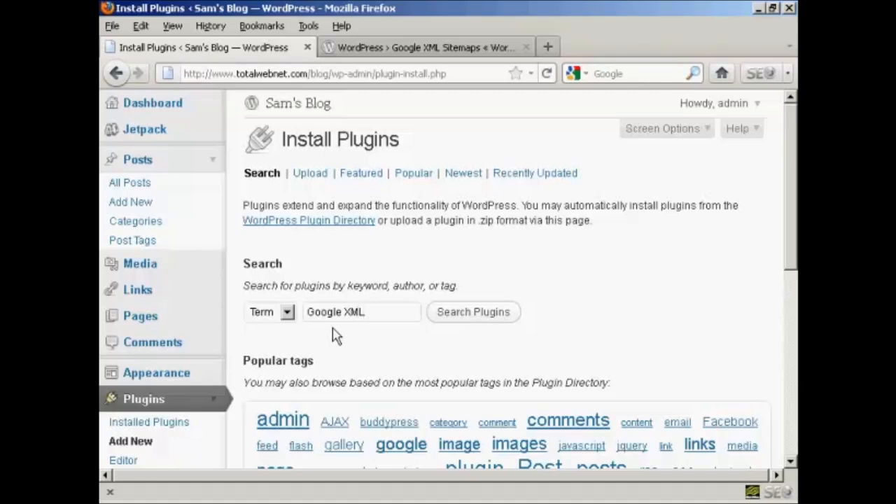
text(Sitemaps)
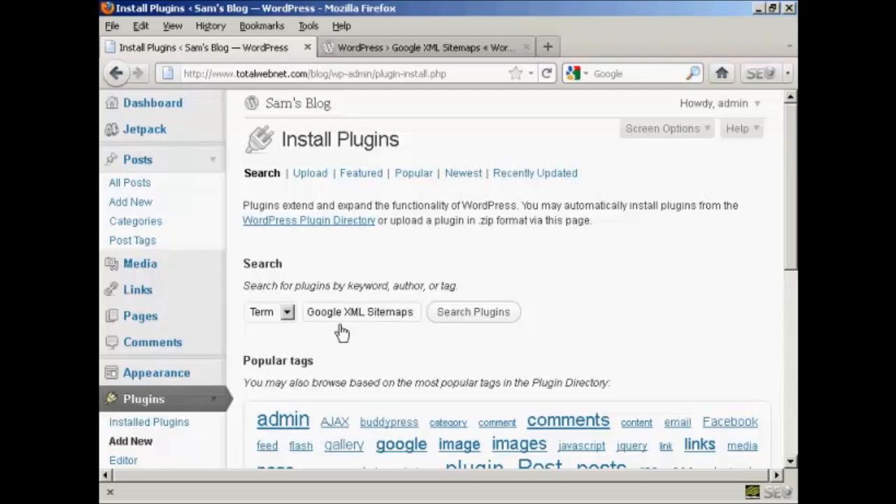
- Submit the plugin search for Google XML Sitemaps
click(473, 312)
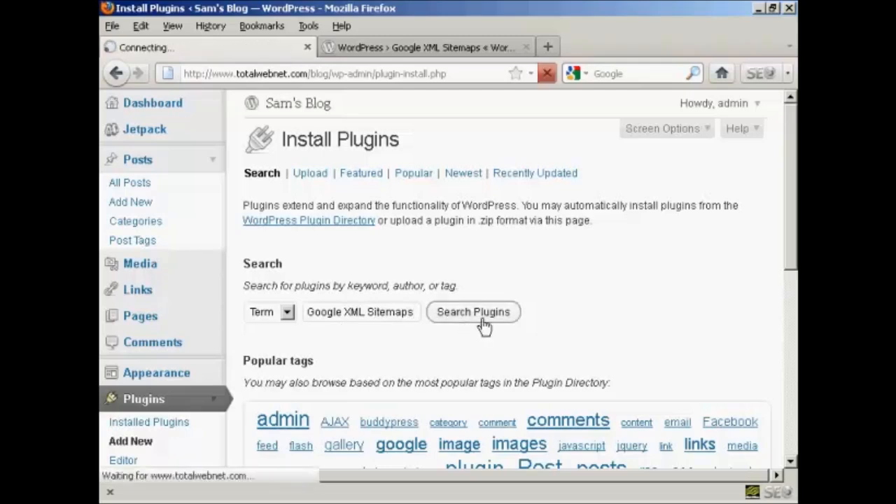
click(473, 312)
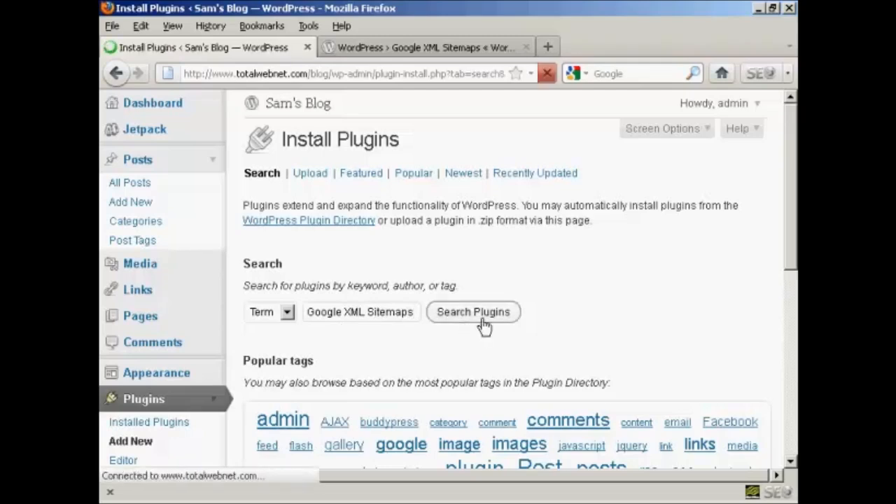
click(473, 312)
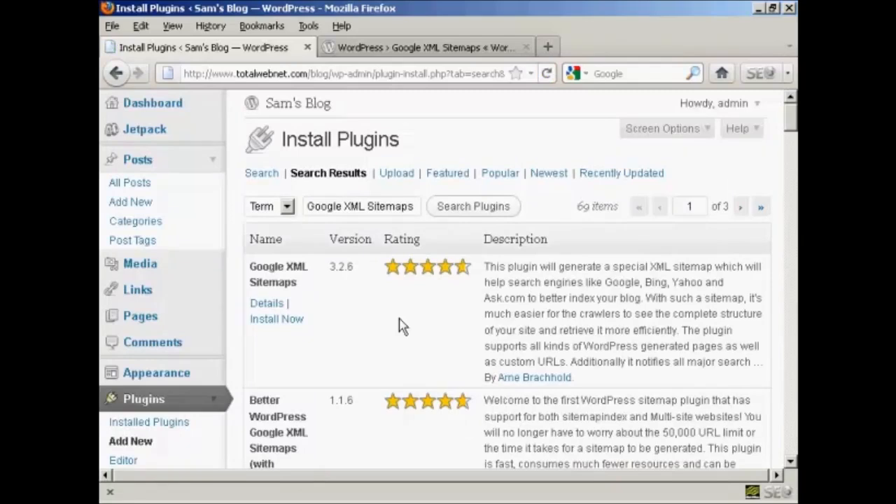
mouse_move(371, 323)
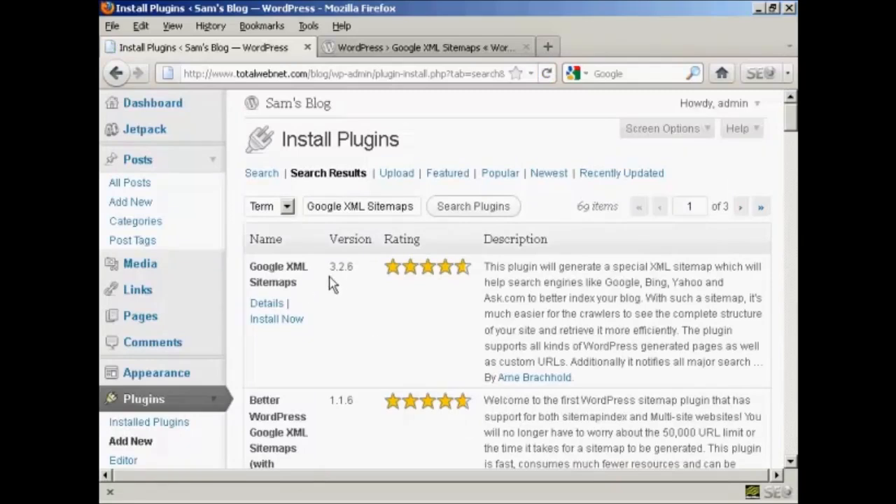
mouse_move(344, 282)
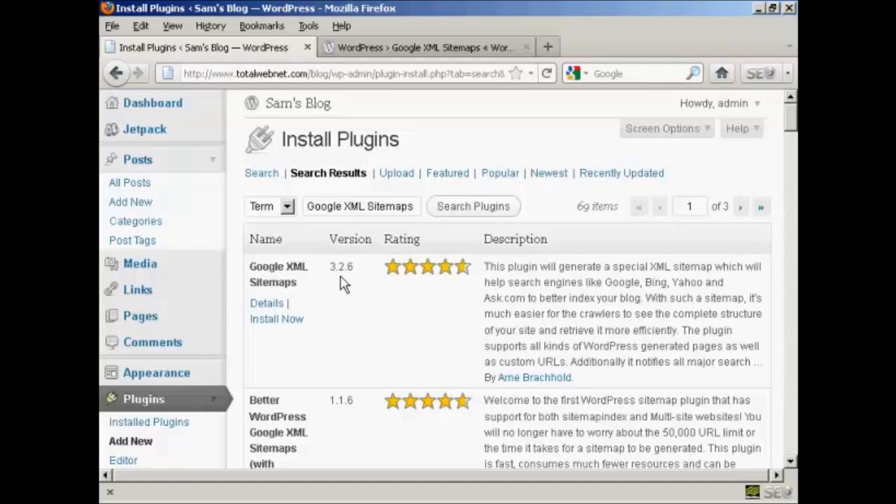
mouse_move(386, 286)
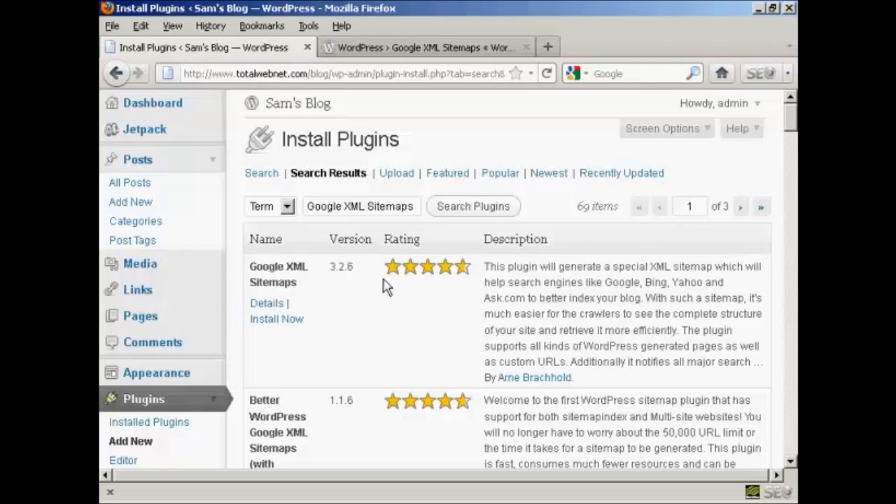
mouse_move(281, 322)
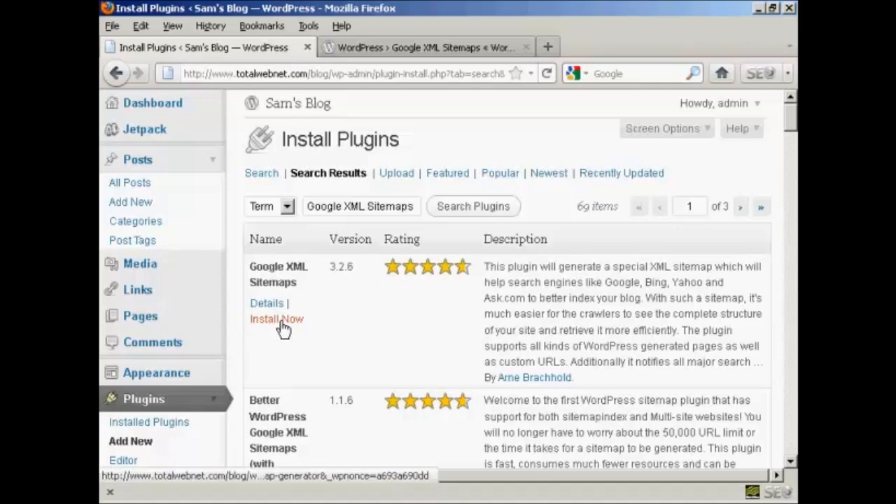
- Install Google XML Sitemaps 3.2.6 from the search results, confirming the prompt
click(277, 320)
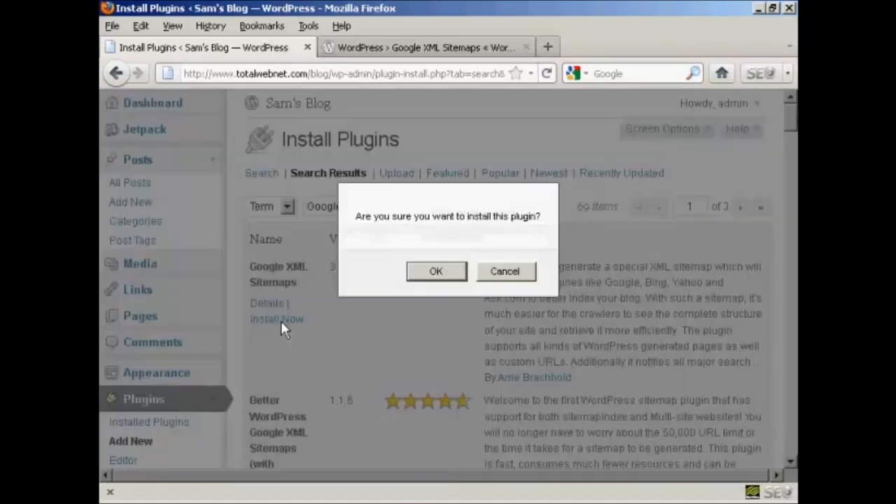
click(436, 271)
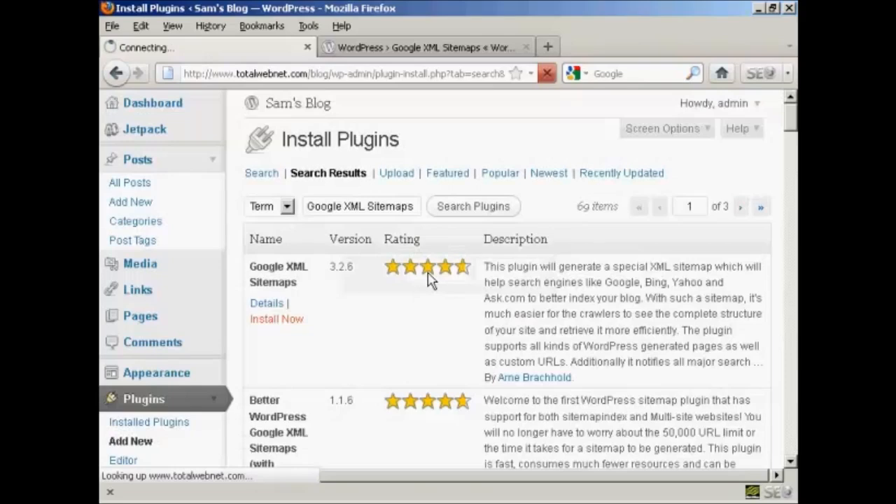
click(276, 319)
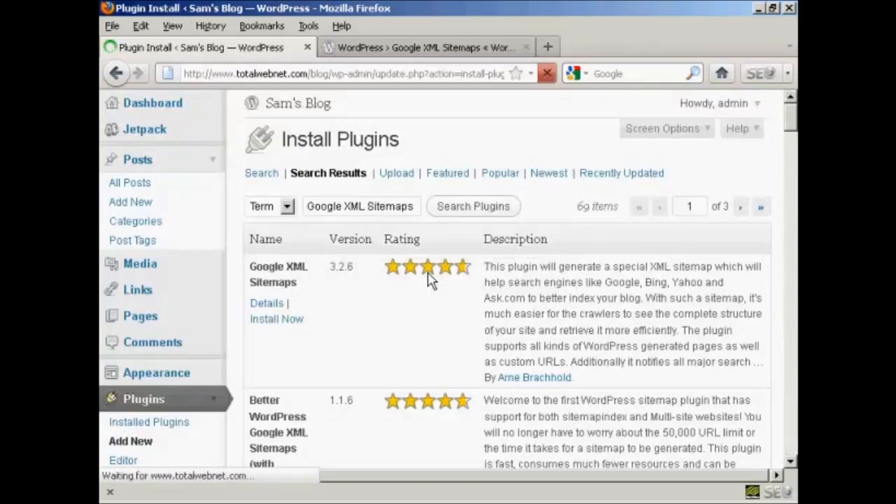
click(277, 318)
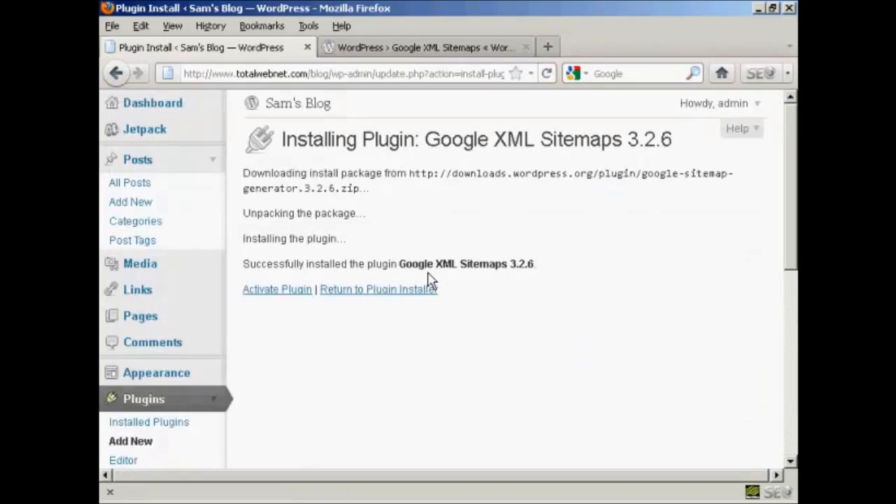
mouse_move(290, 299)
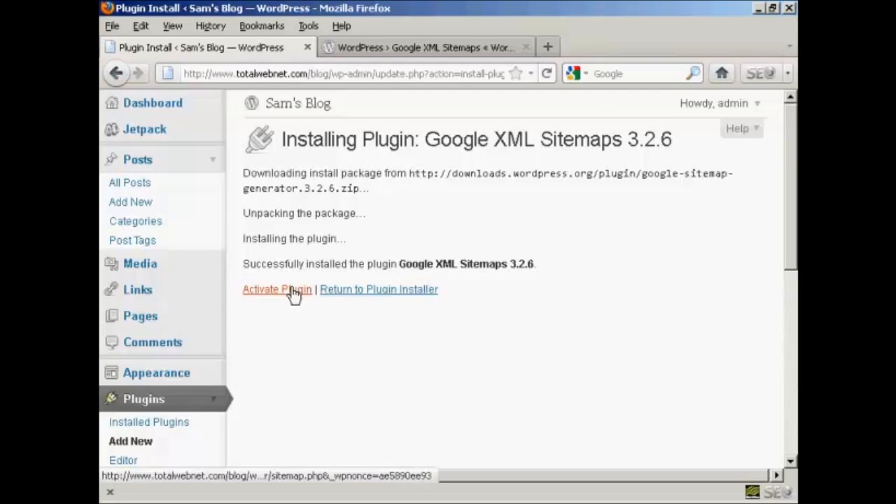
- Activate Google XML Sitemaps 3.2.6 and find it in the active plugins list
click(277, 289)
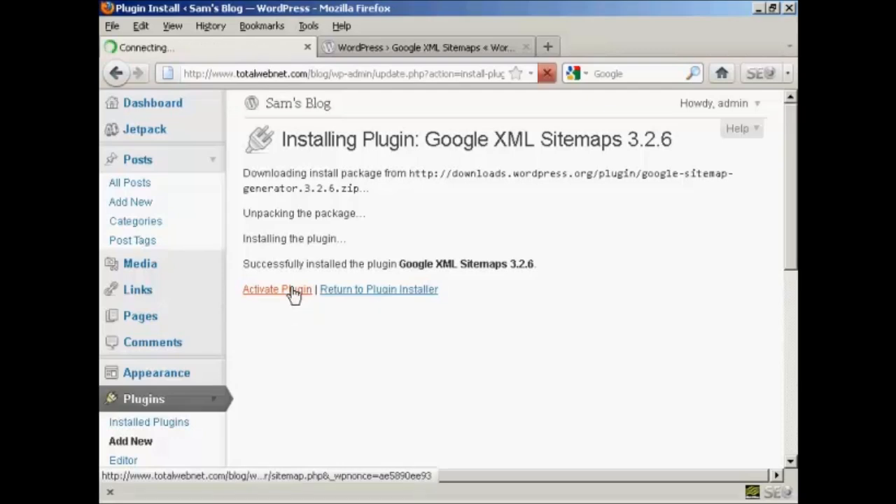
click(277, 289)
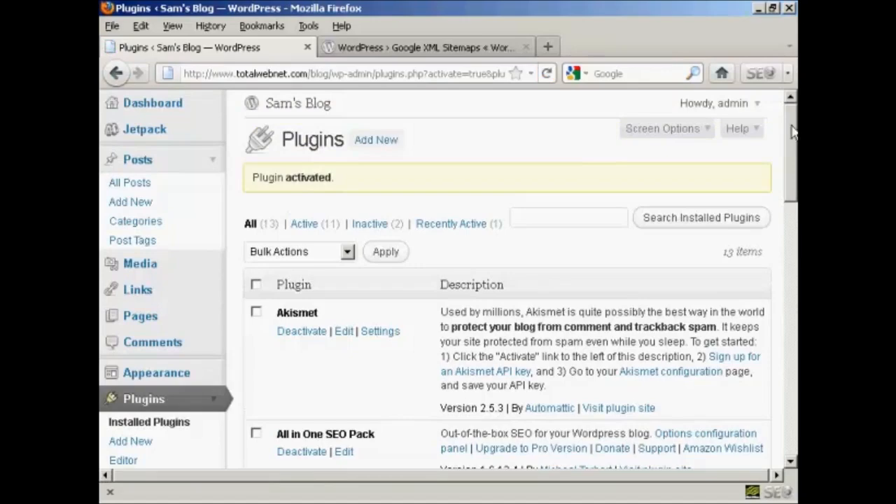
scroll(down, 3)
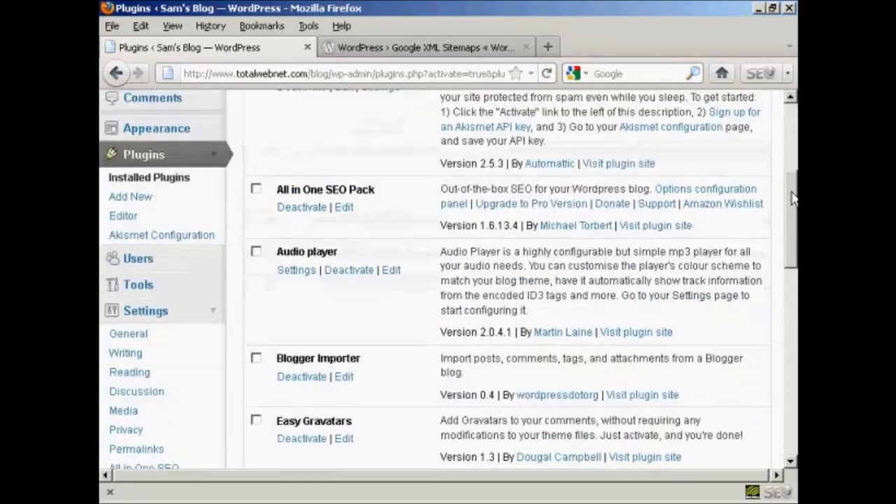
scroll(down, 3)
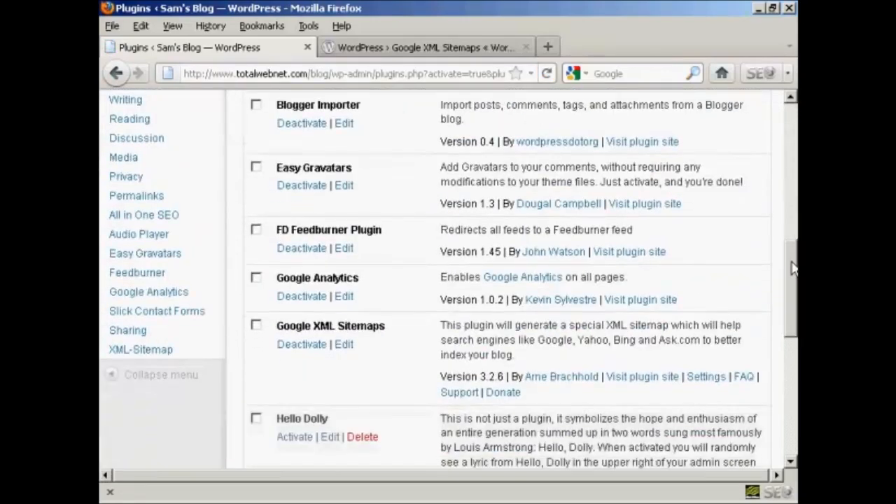
scroll(down, 3)
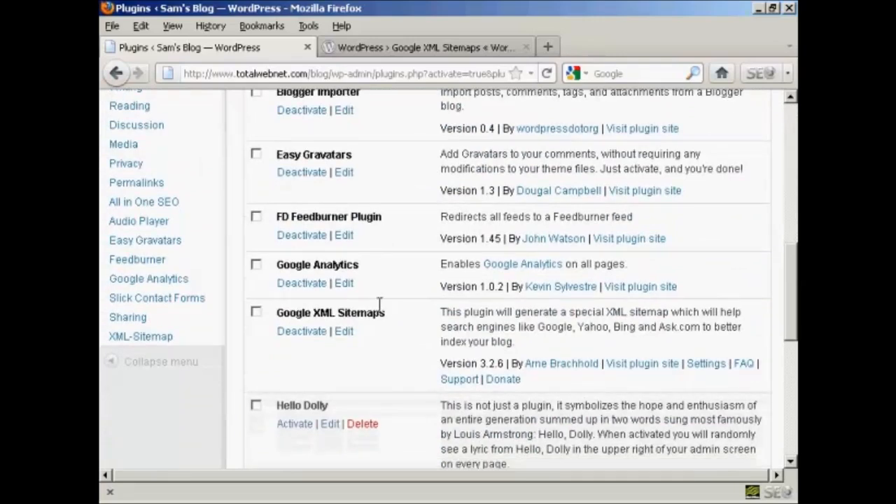
mouse_move(344, 332)
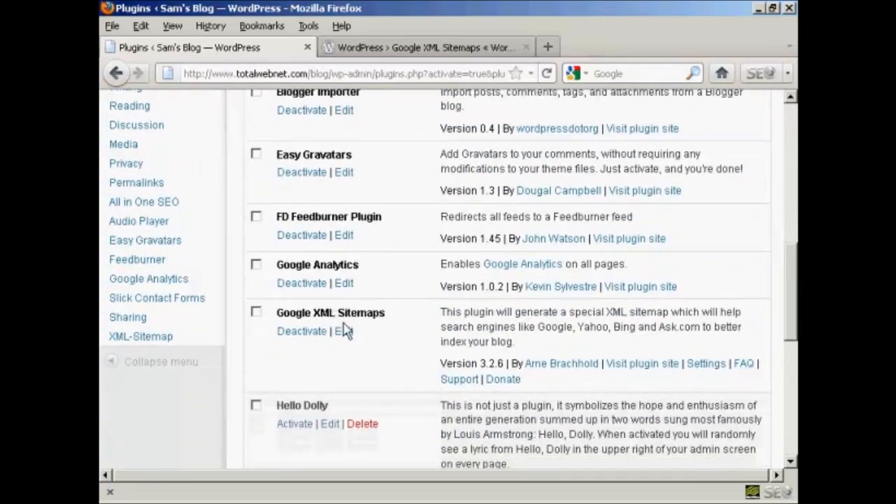
mouse_move(708, 364)
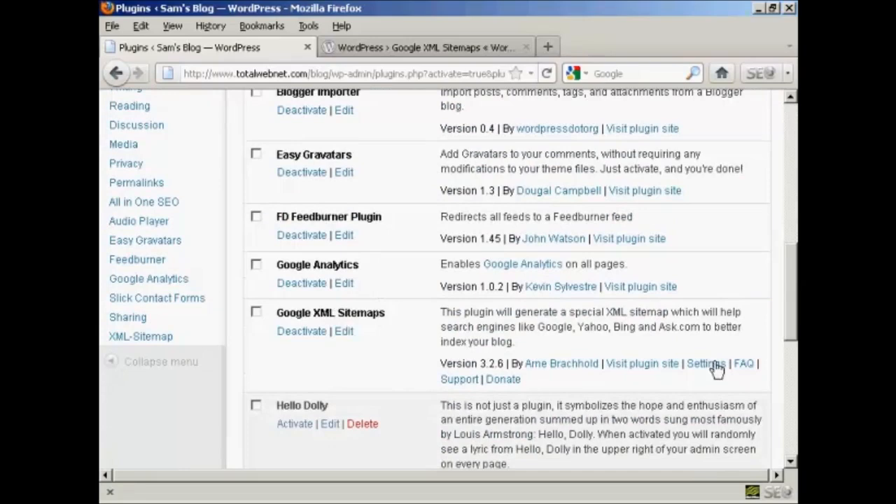
- Open the XML Sitemap Generator 3.2.6 settings and view its default Basic Options
click(704, 365)
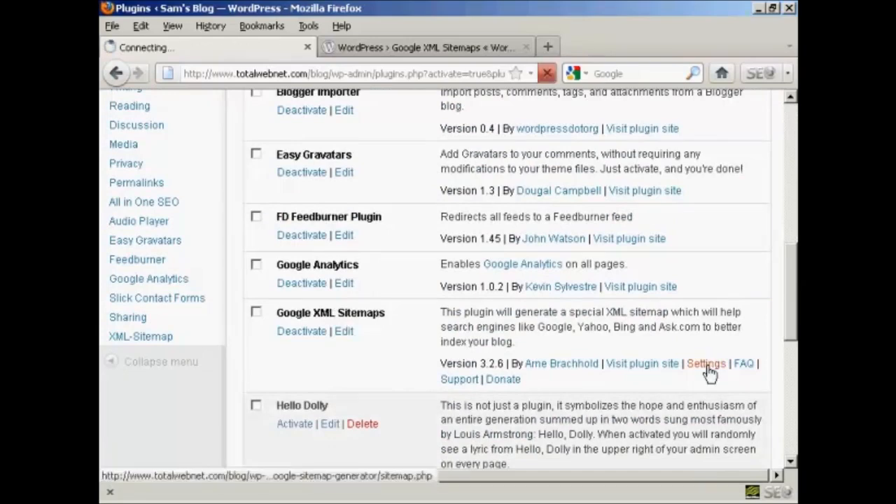
click(711, 363)
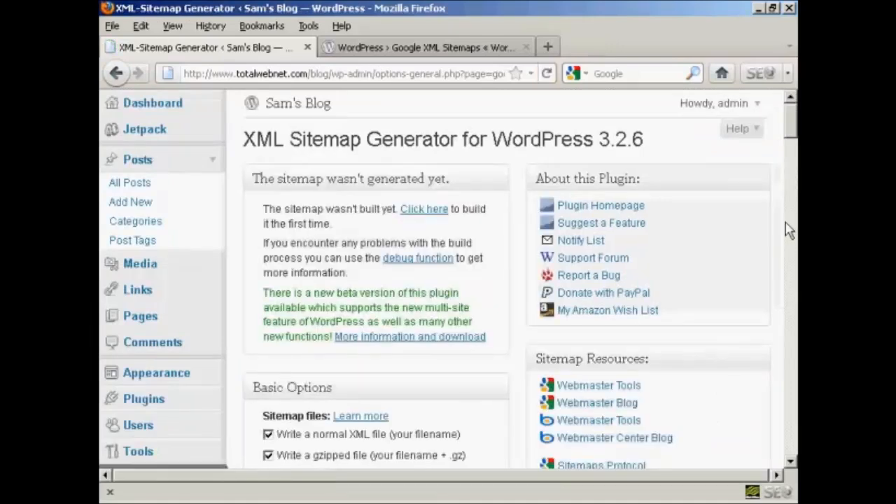
scroll(down, 3)
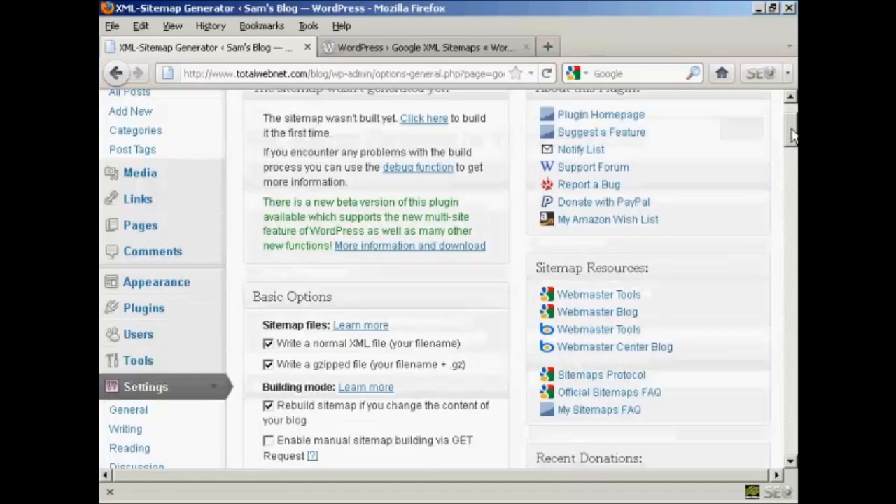
scroll(down, 3)
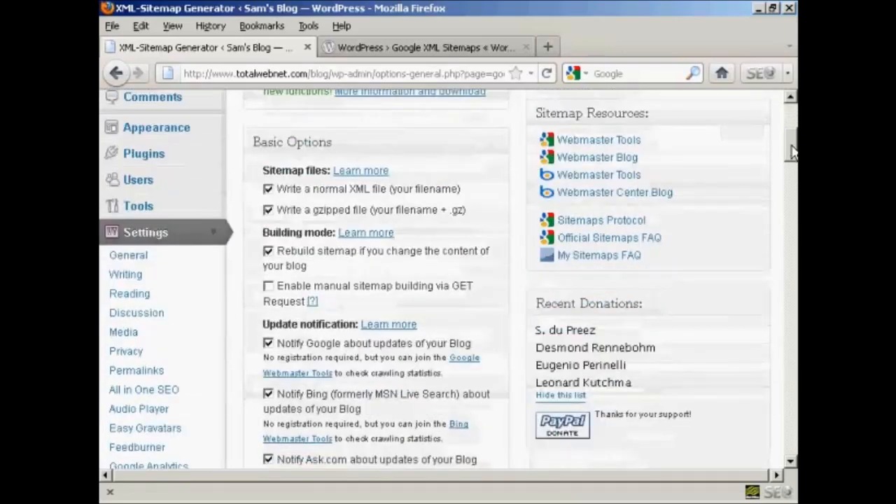
scroll(down, 3)
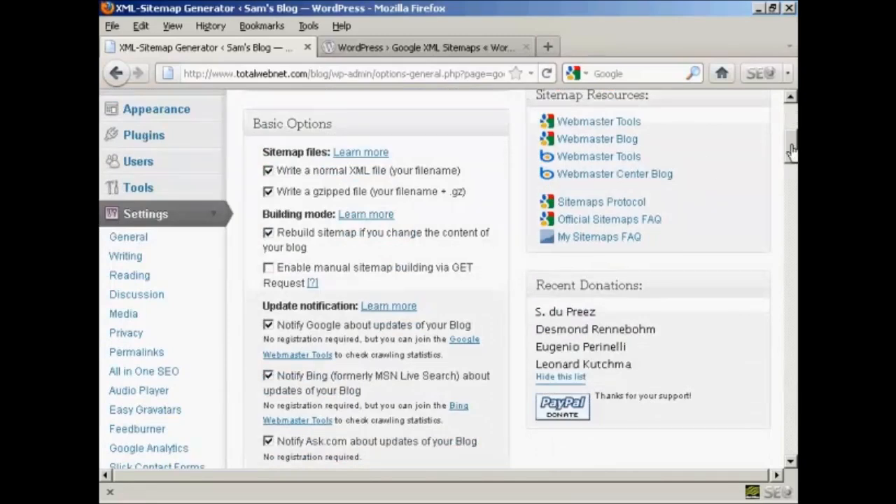
mouse_move(379, 242)
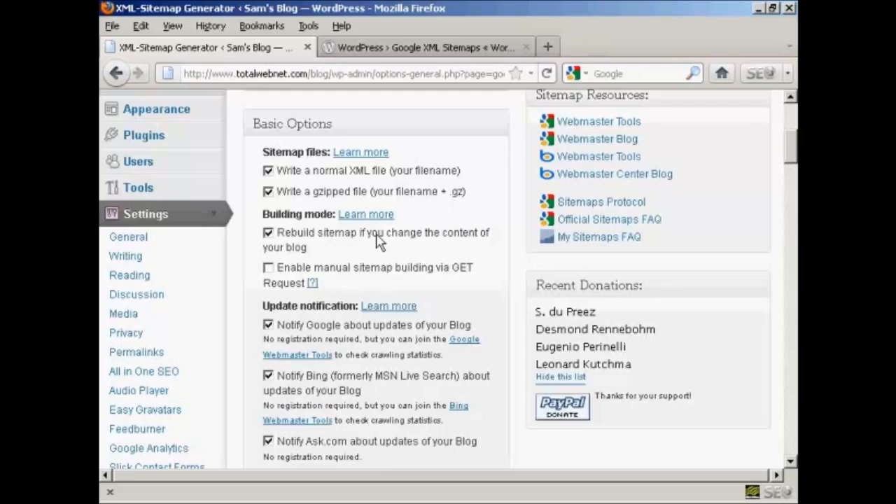
mouse_move(344, 183)
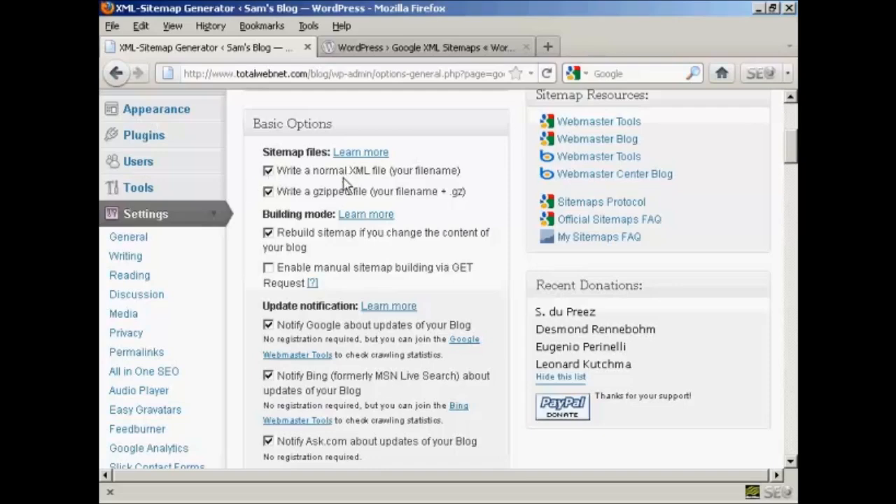
mouse_move(448, 184)
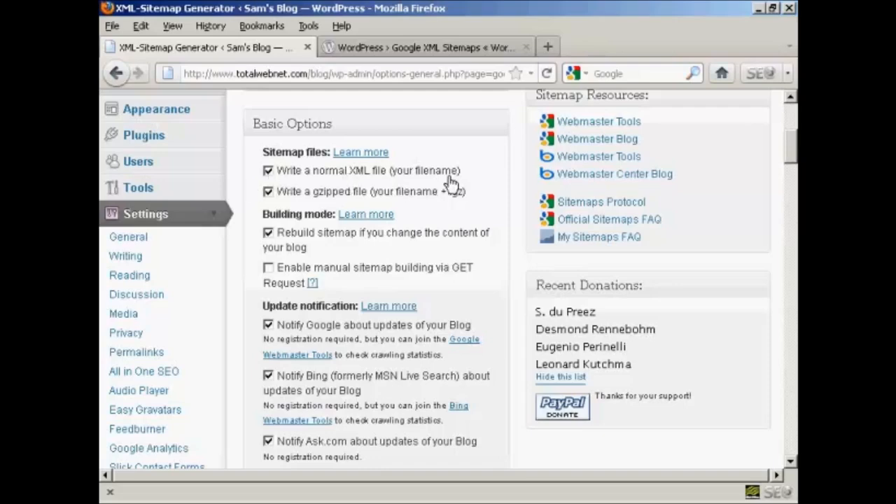
mouse_move(282, 185)
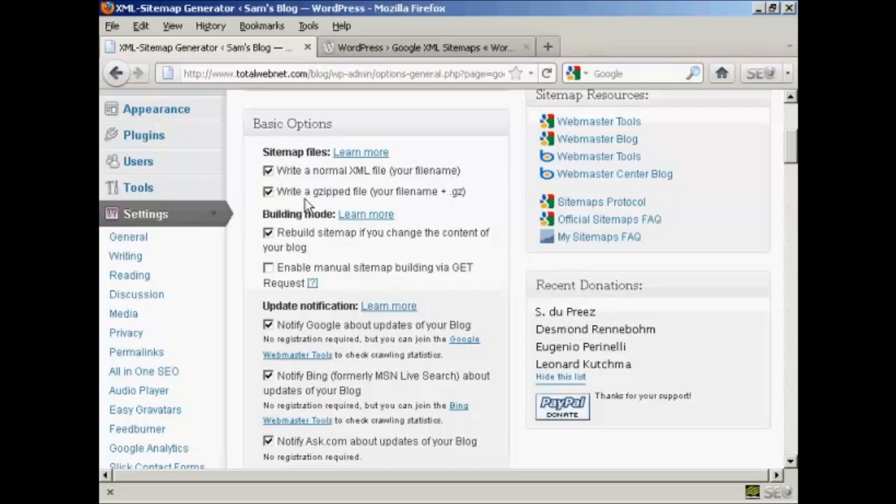
mouse_move(466, 212)
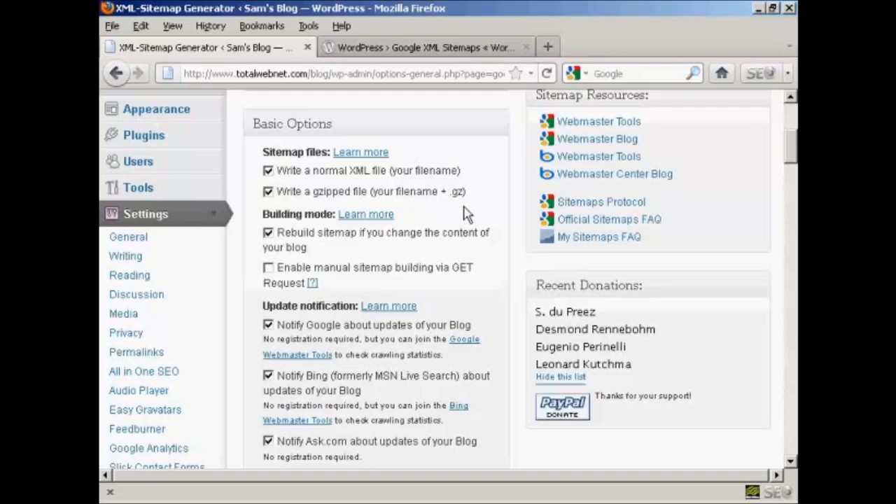
mouse_move(299, 247)
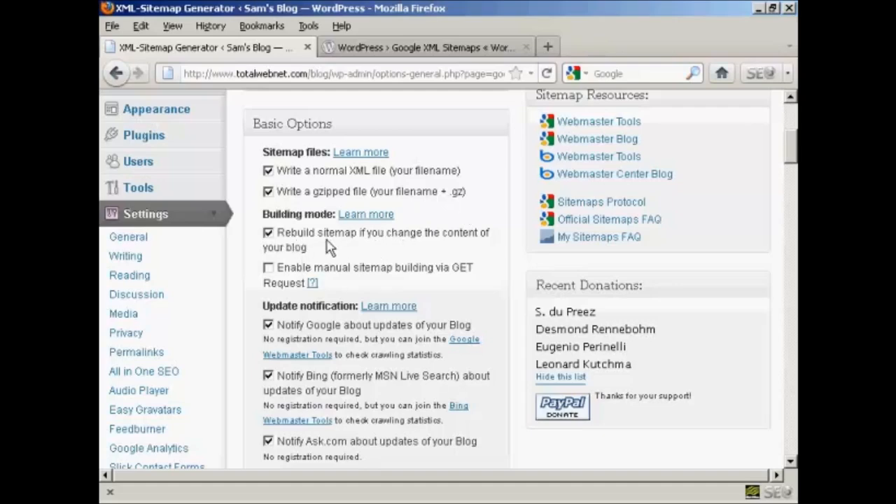
mouse_move(380, 252)
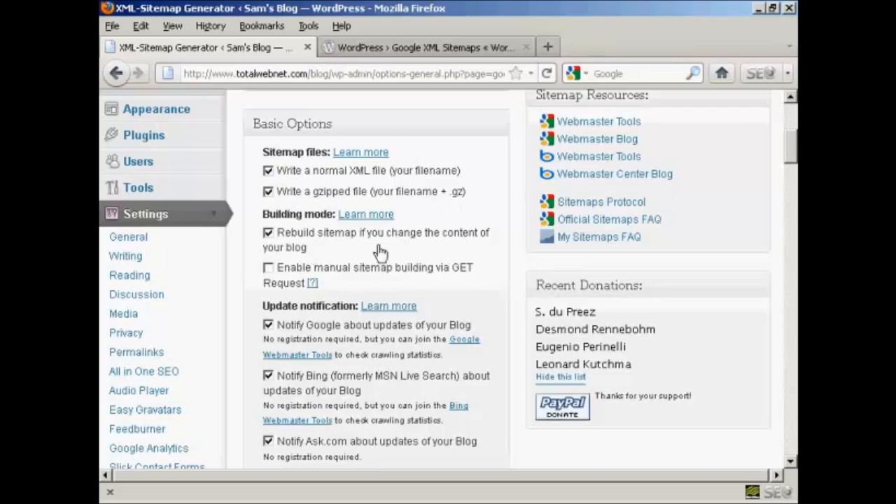
mouse_move(411, 281)
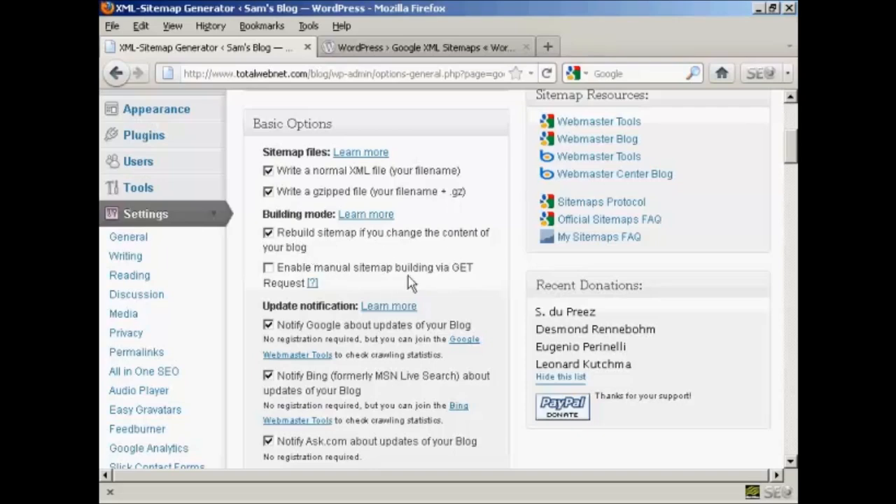
mouse_move(297, 285)
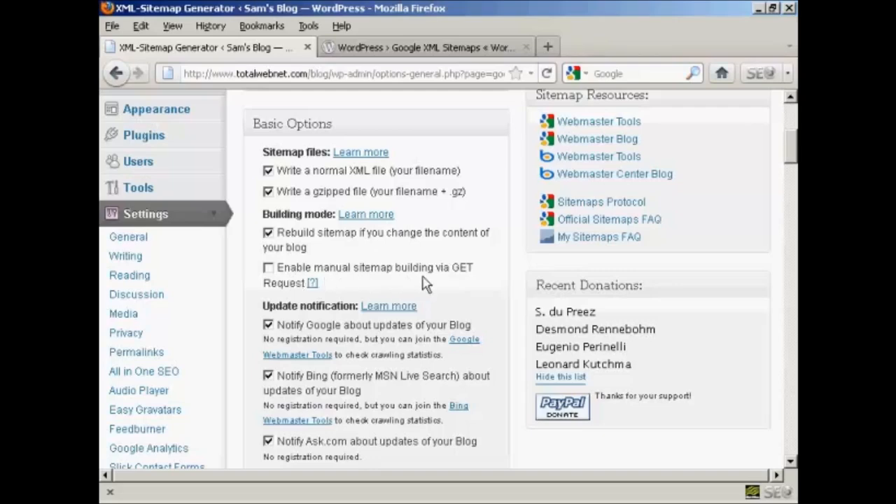
mouse_move(285, 290)
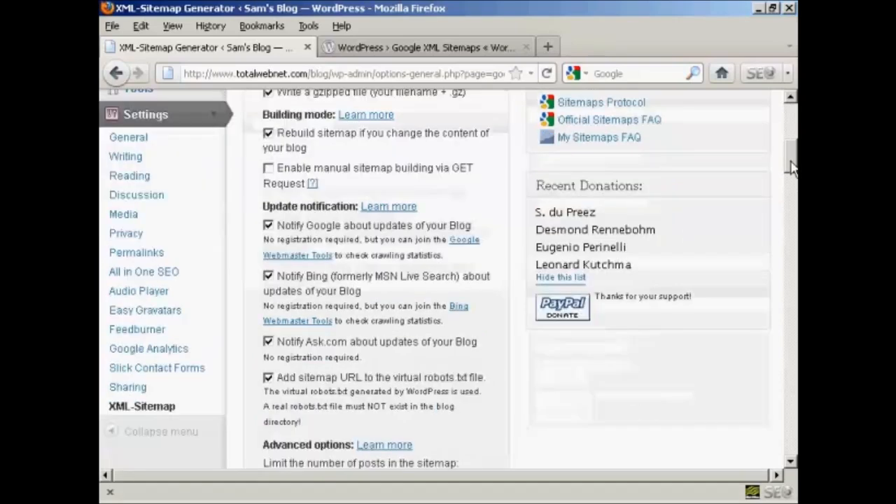
scroll(down, 3)
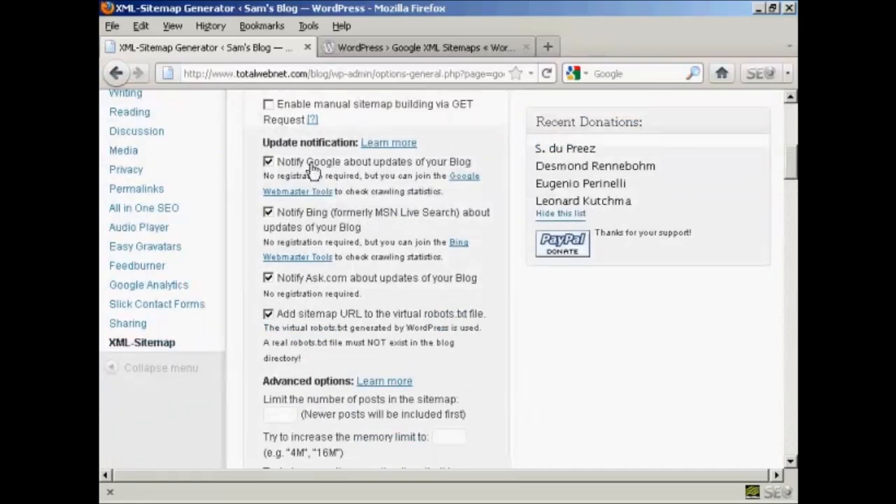
mouse_move(307, 226)
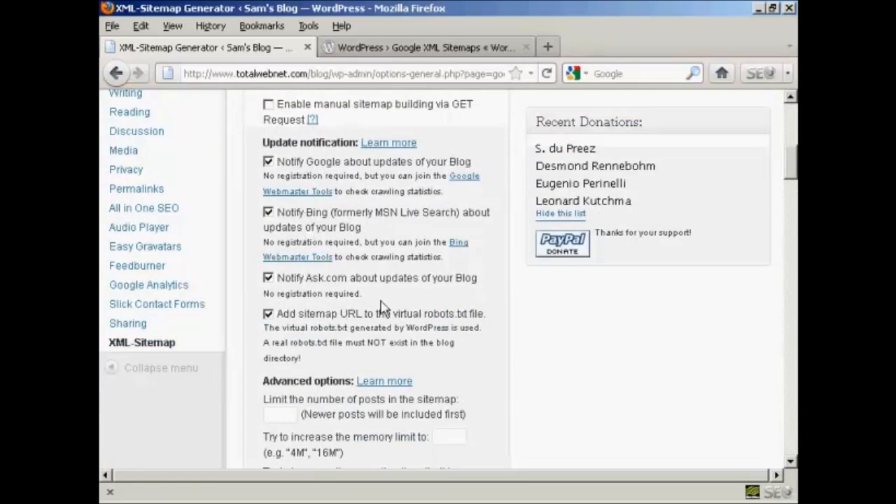
mouse_move(326, 324)
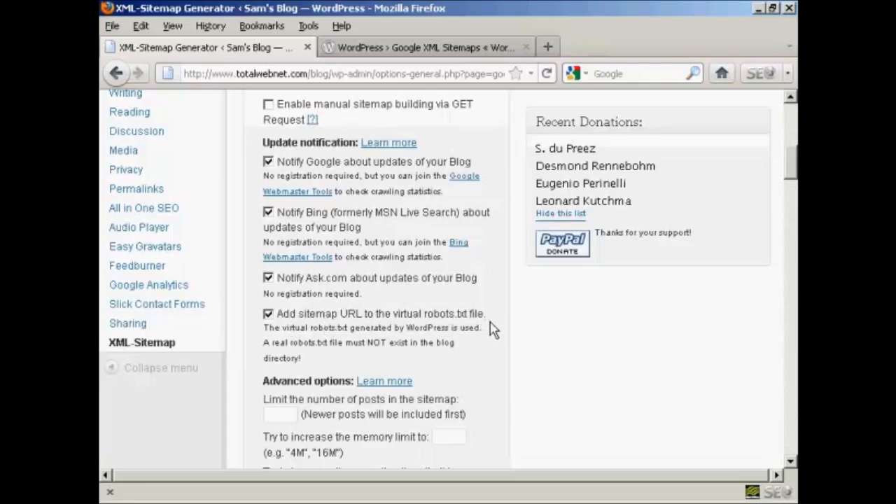
mouse_move(685, 263)
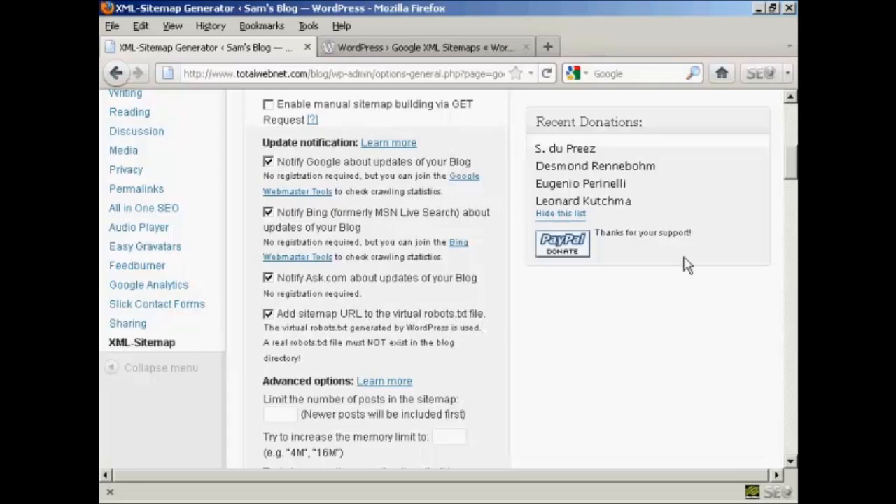
scroll(down, 3)
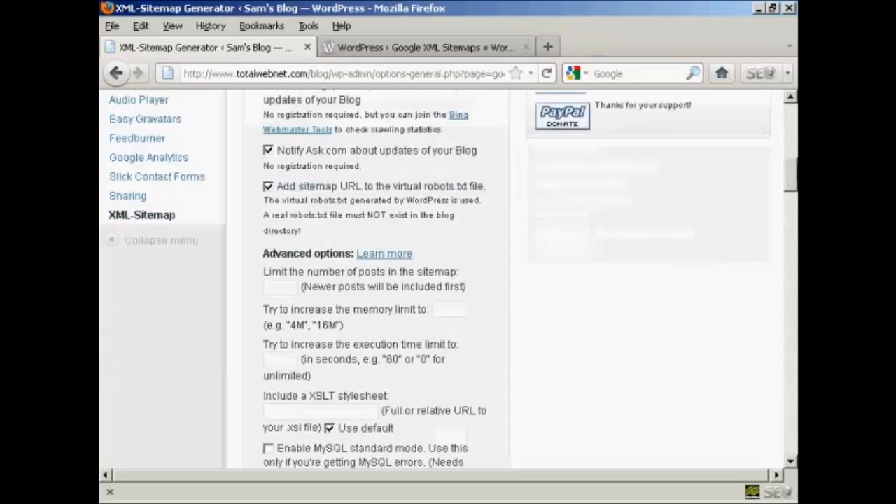
scroll(down, 3)
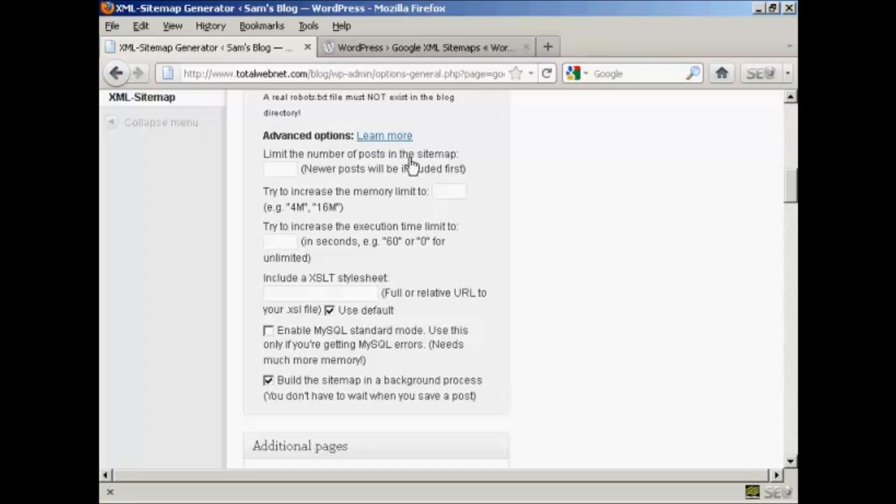
mouse_move(299, 196)
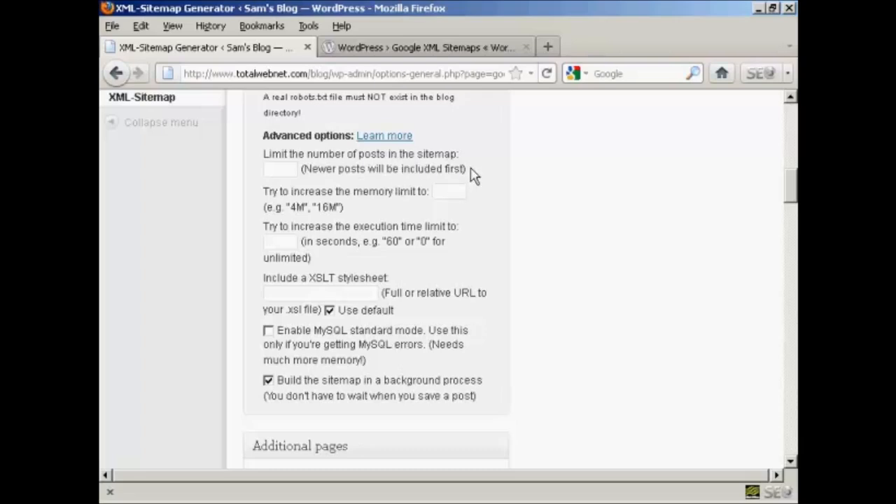
mouse_move(478, 175)
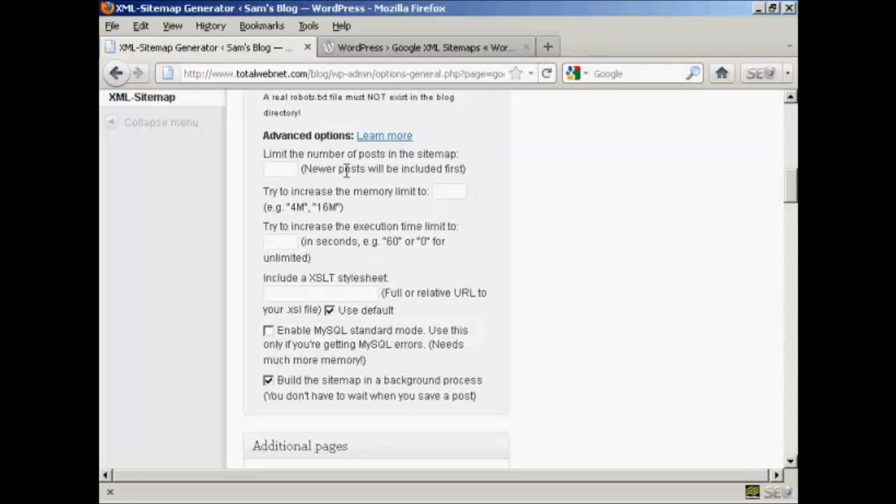
mouse_move(477, 207)
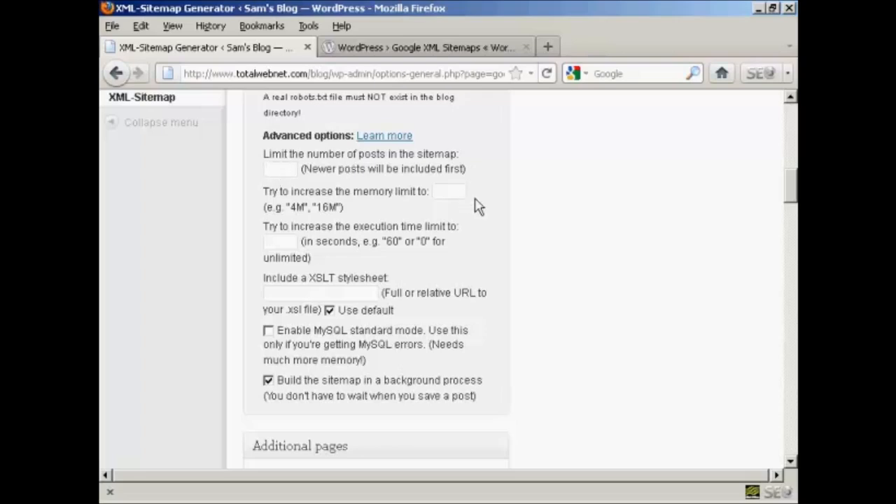
click(280, 168)
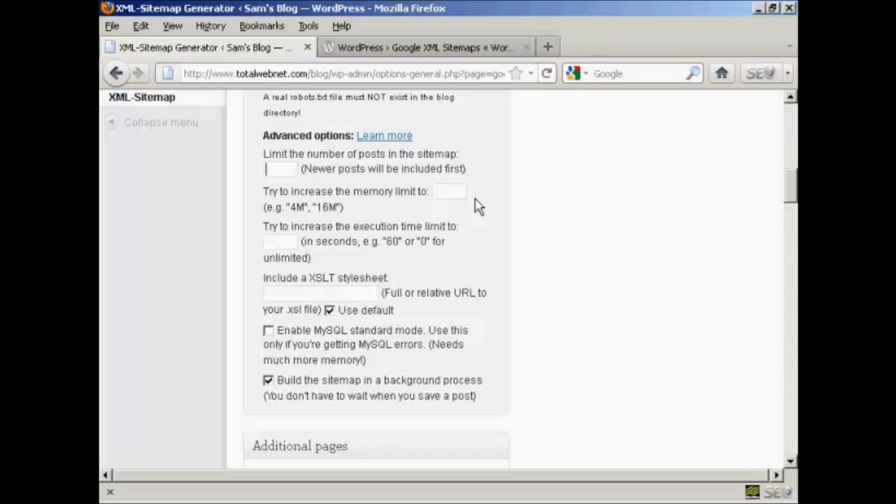
scroll(down, 3)
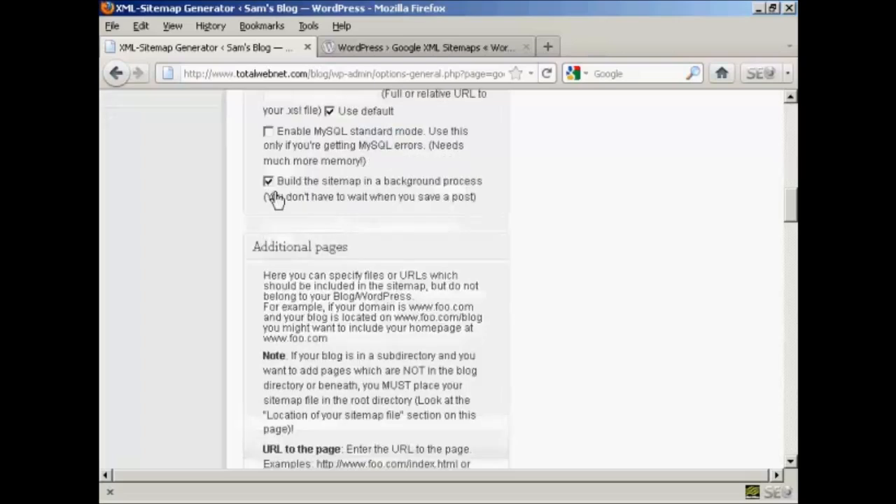
mouse_move(438, 193)
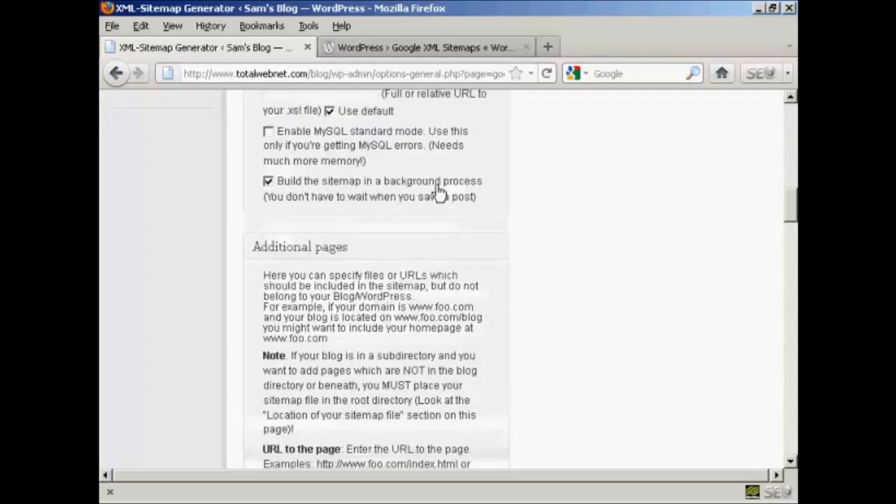
mouse_move(486, 195)
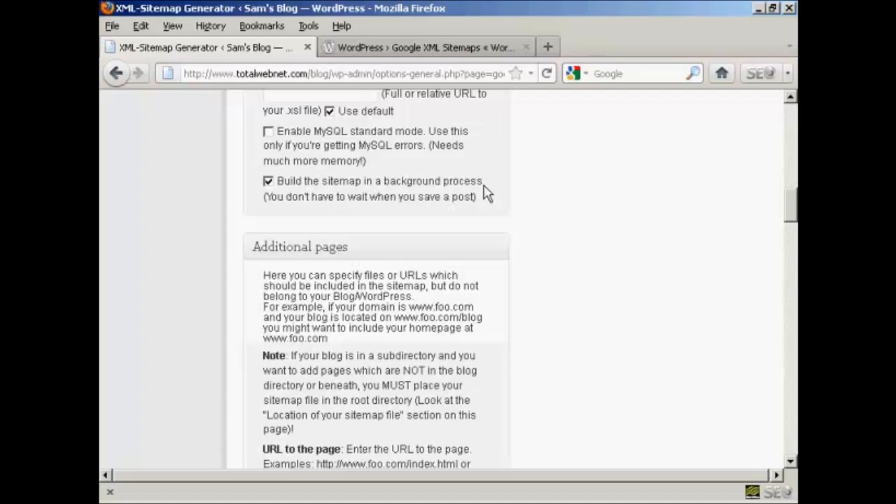
mouse_move(331, 217)
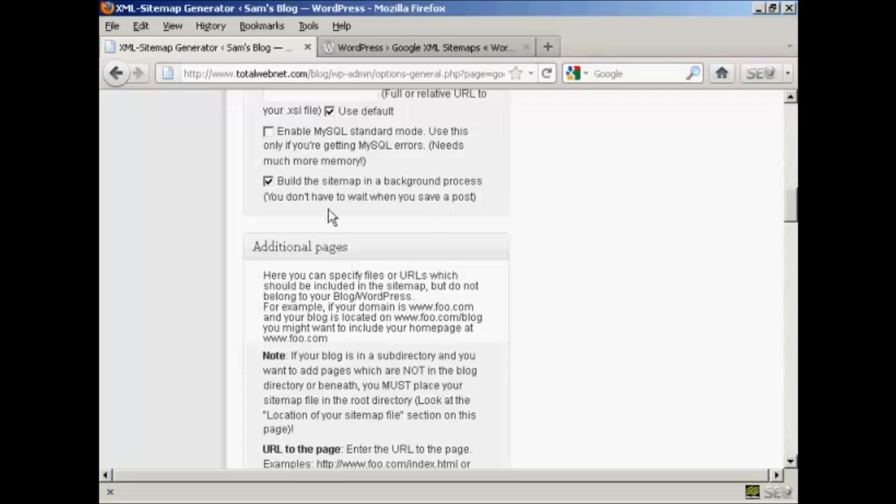
mouse_move(462, 189)
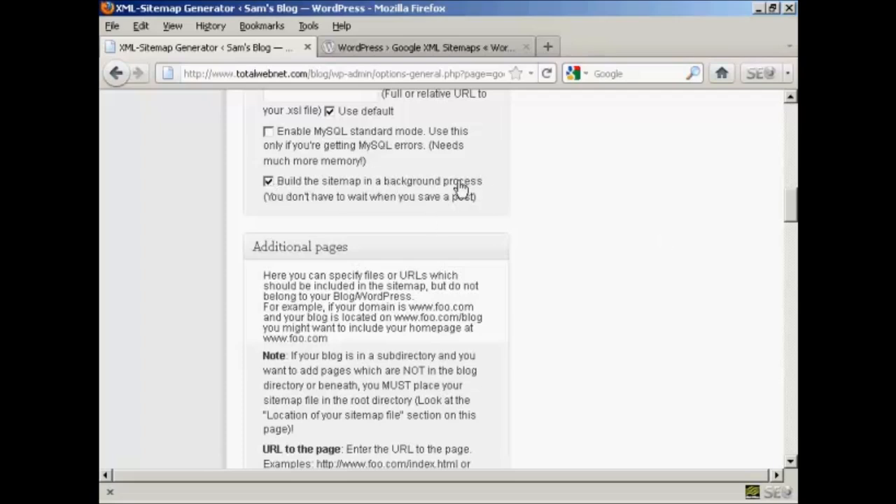
mouse_move(754, 208)
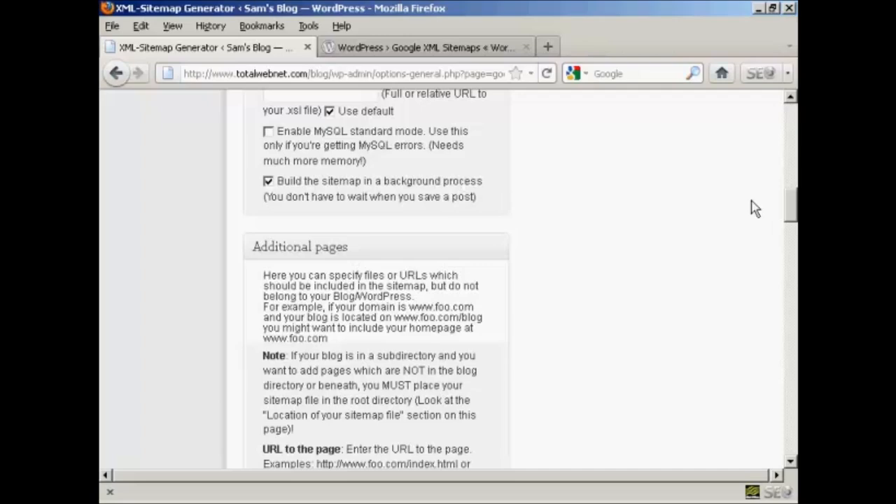
scroll(down, 3)
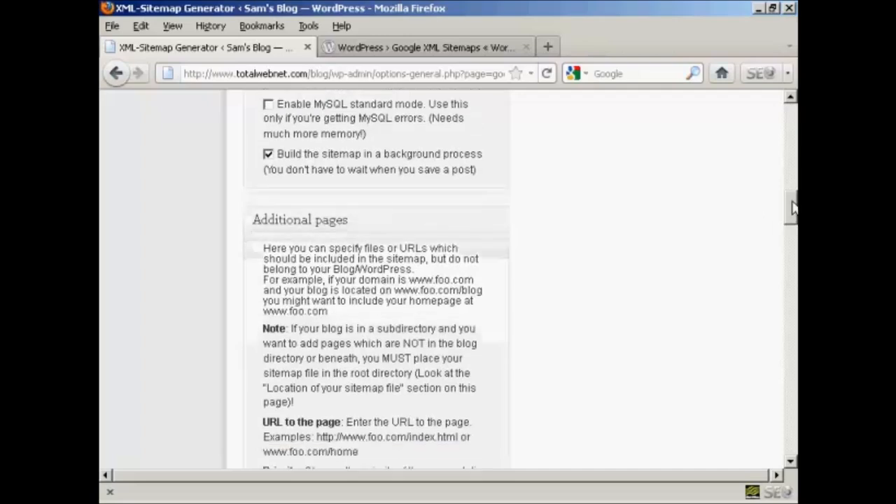
scroll(down, 3)
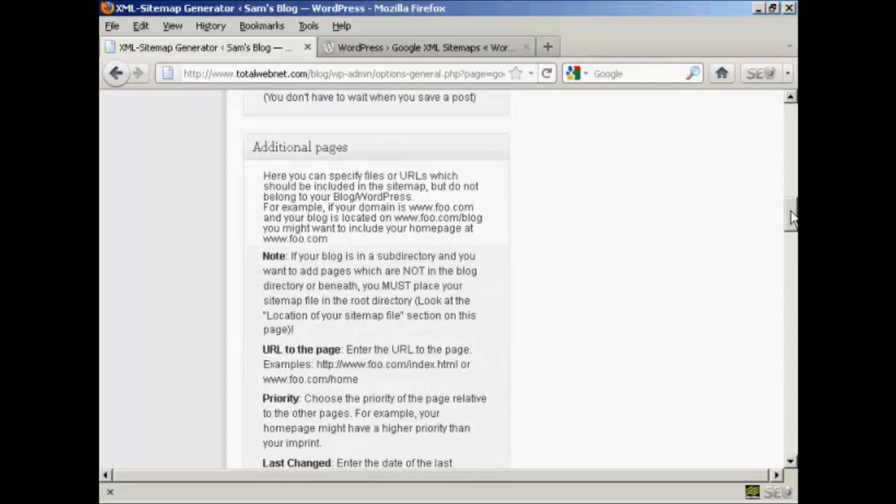
scroll(down, 3)
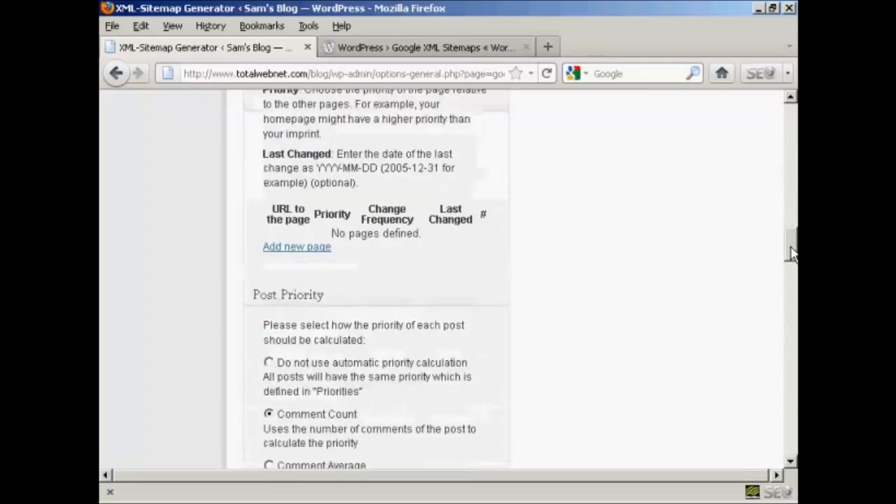
scroll(down, 3)
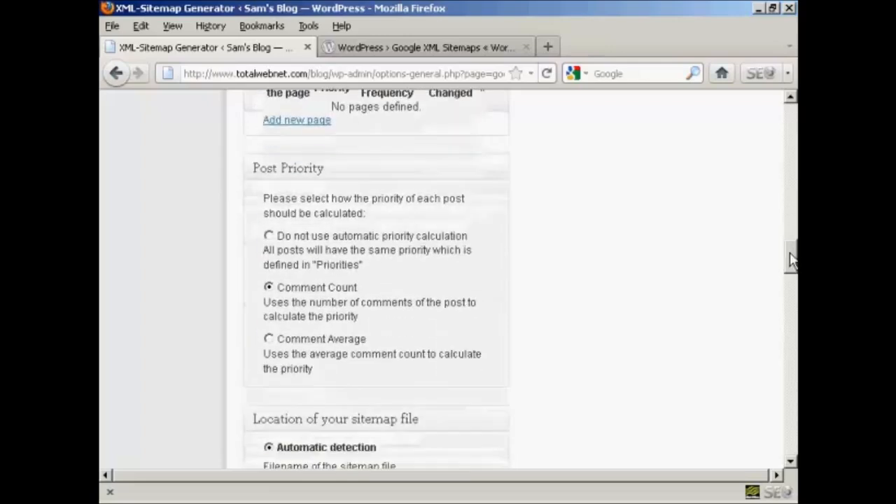
mouse_move(481, 216)
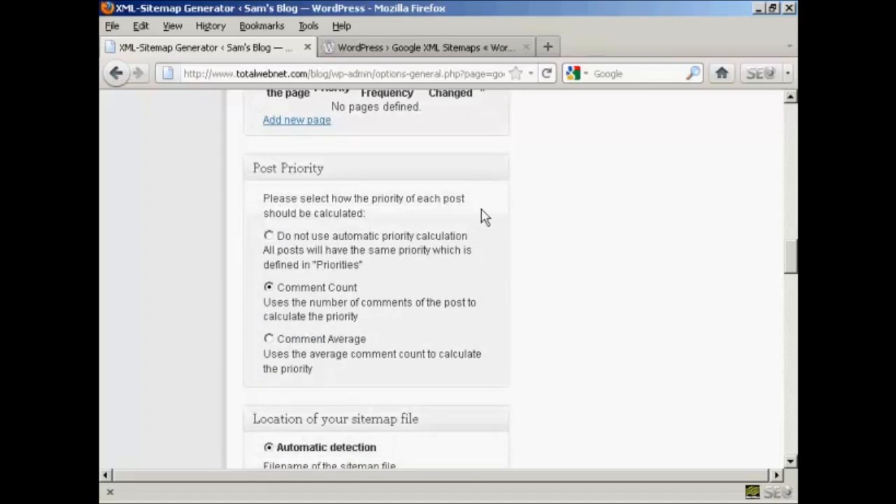
mouse_move(264, 360)
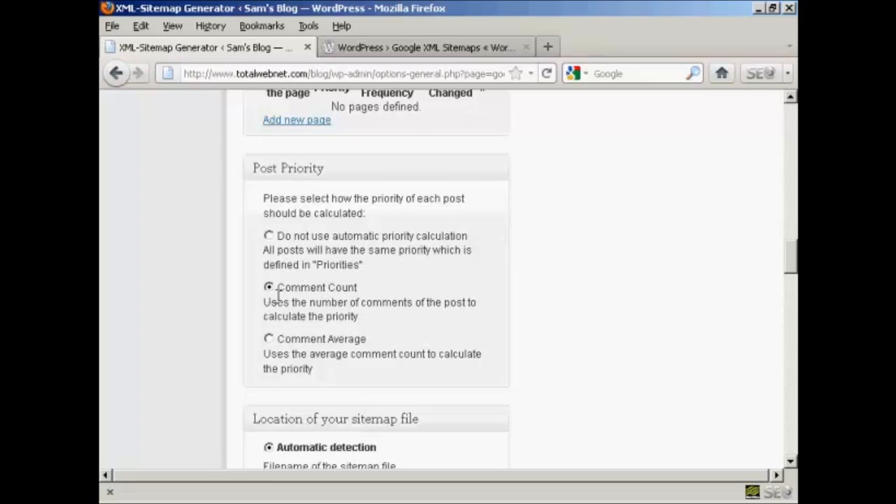
mouse_move(346, 292)
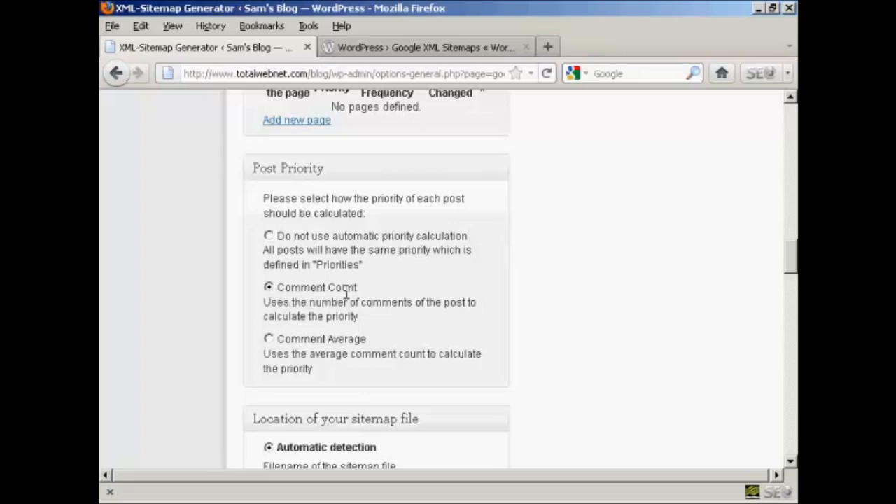
mouse_move(423, 333)
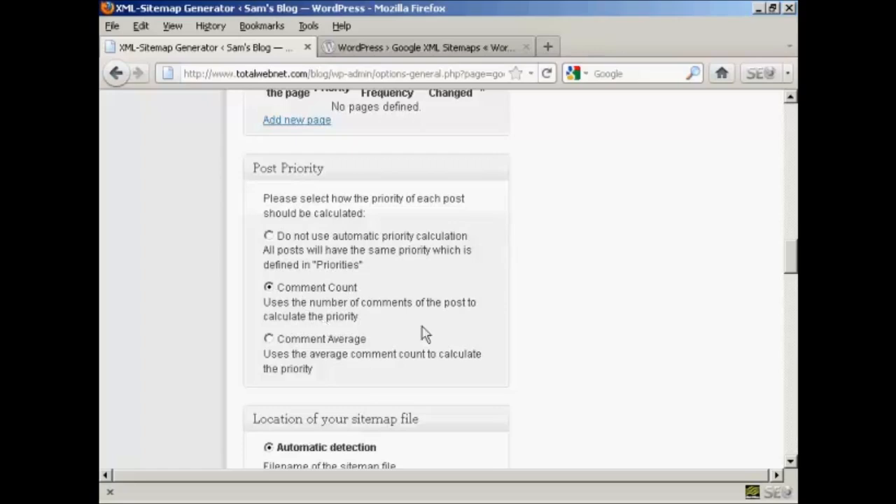
scroll(down, 3)
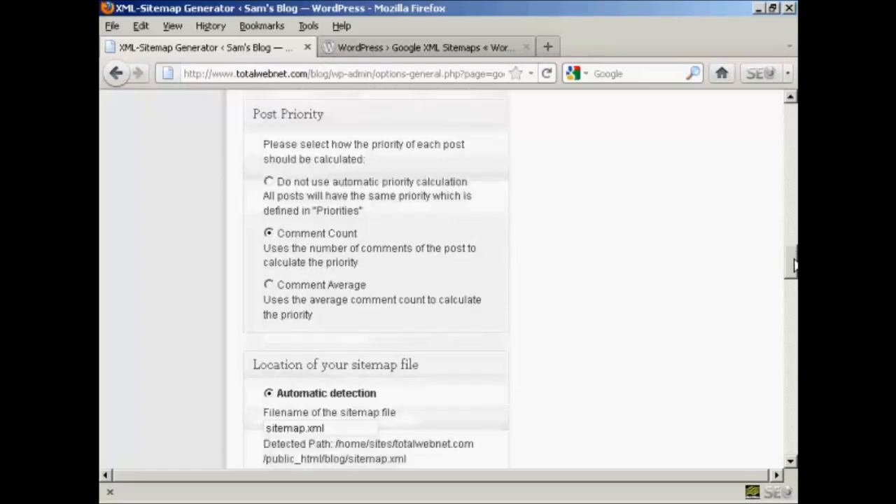
scroll(down, 3)
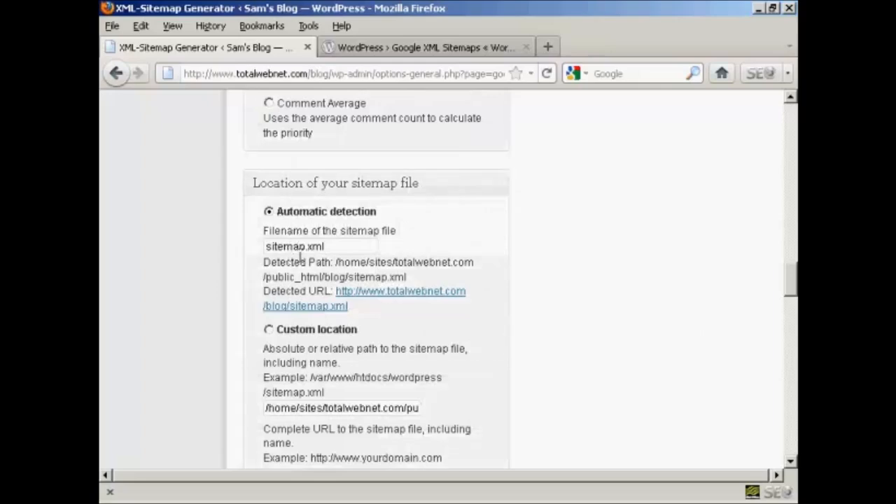
mouse_move(320, 253)
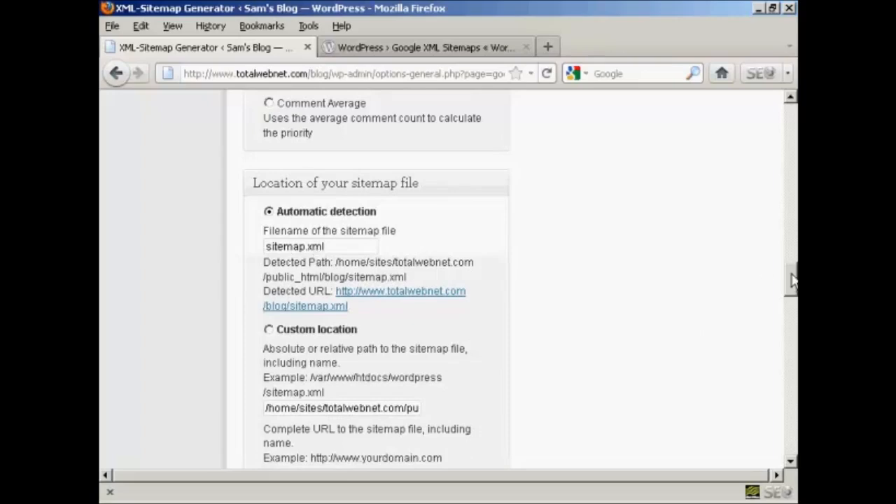
scroll(down, 3)
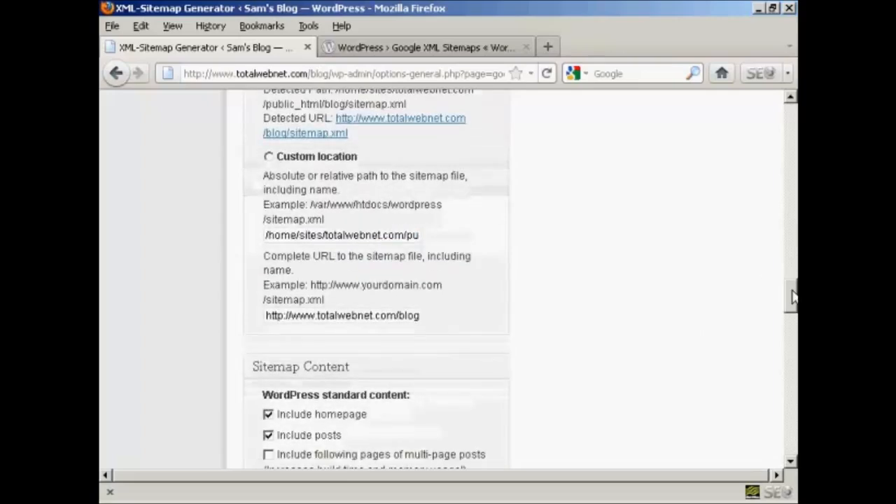
- Tick 'Include categories' in Sitemap Content and check the Excluded Items section
scroll(down, 3)
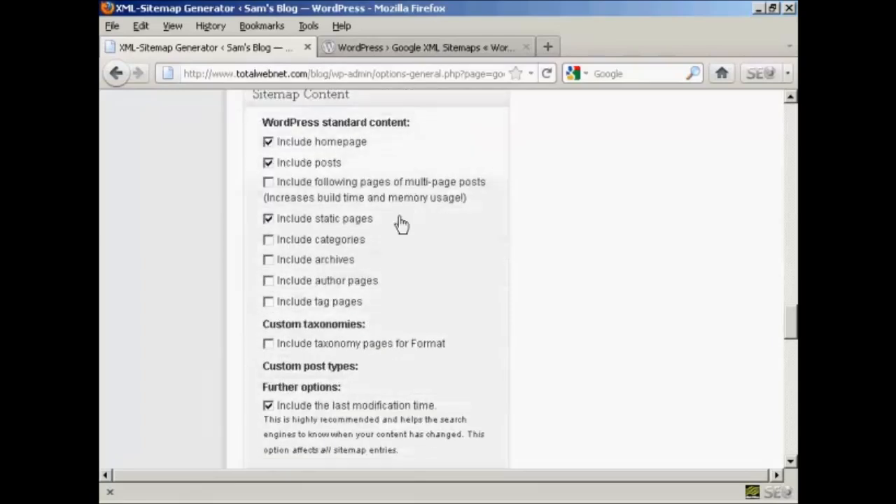
mouse_move(328, 151)
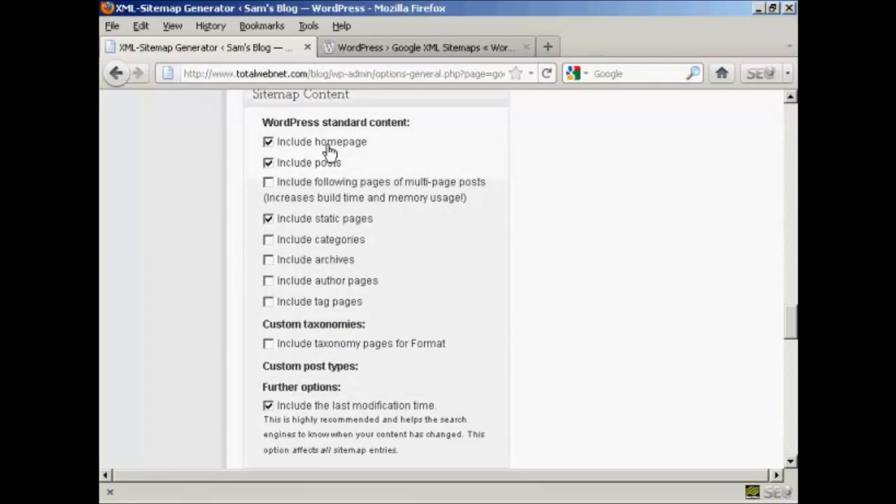
mouse_move(317, 169)
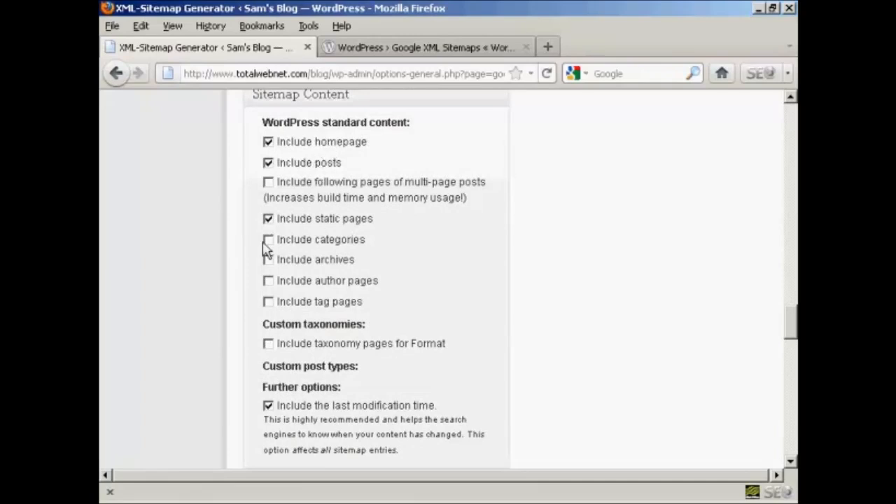
click(268, 240)
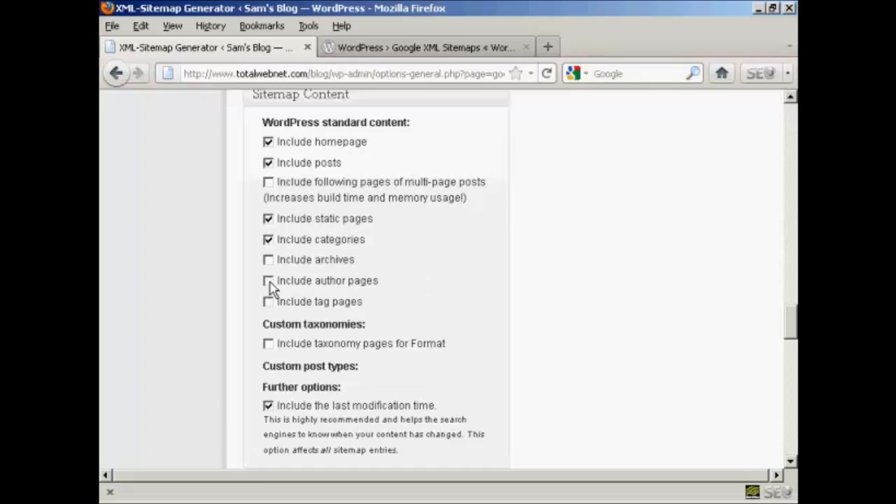
mouse_move(350, 292)
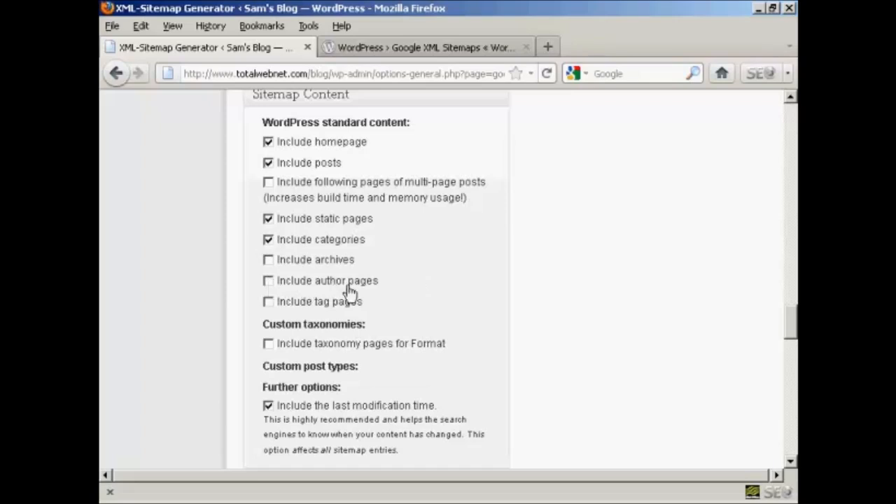
mouse_move(599, 327)
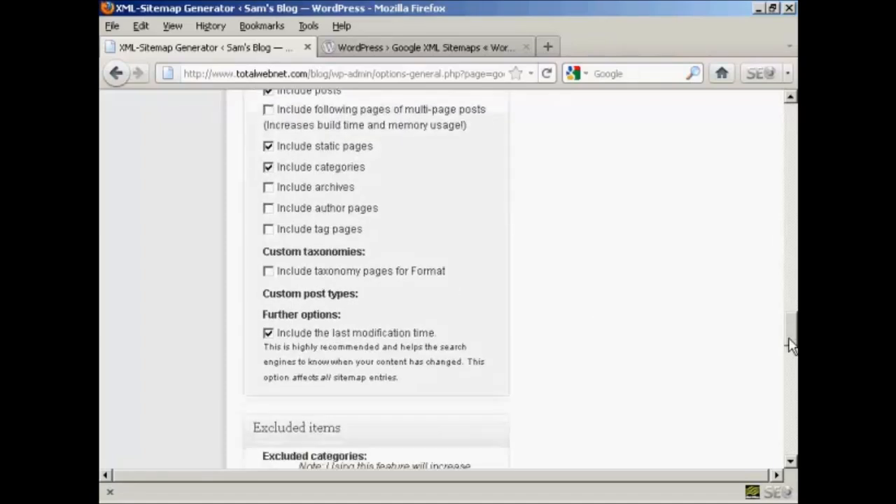
scroll(down, 3)
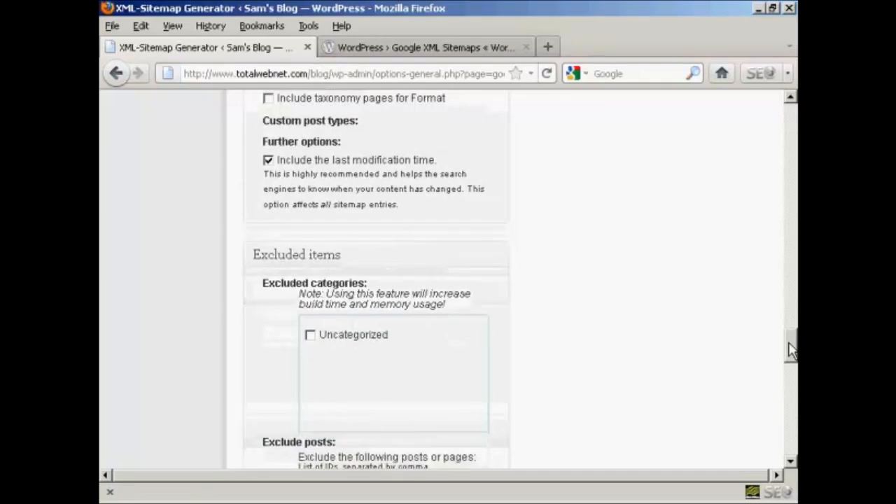
mouse_move(458, 189)
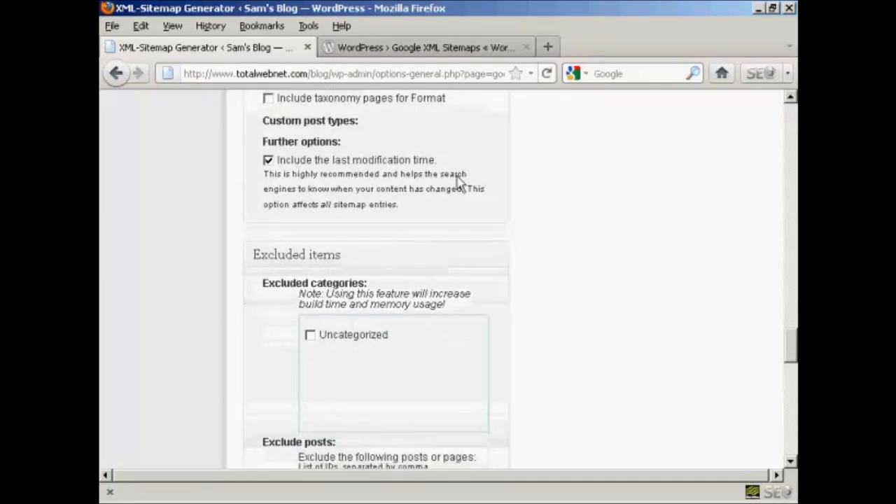
mouse_move(790, 348)
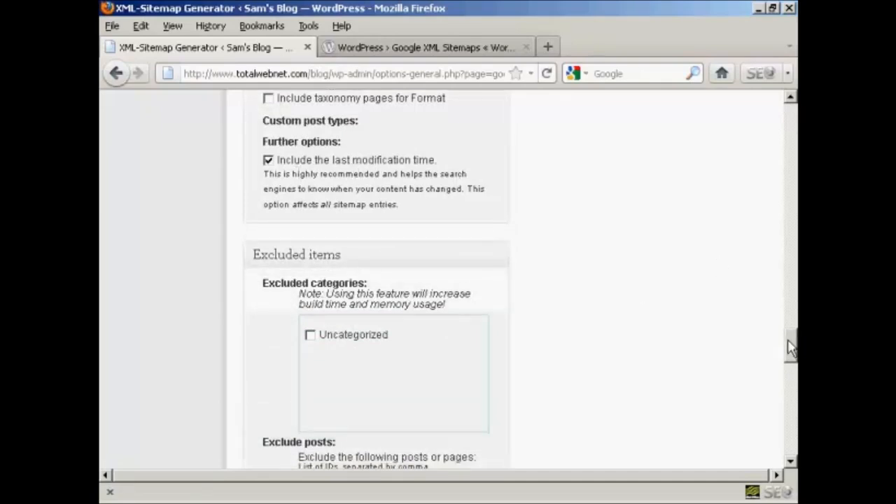
scroll(down, 3)
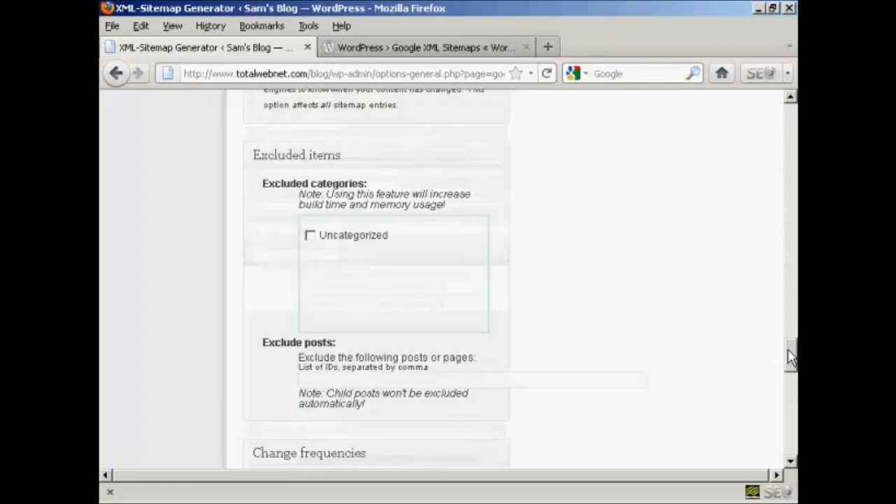
mouse_move(522, 197)
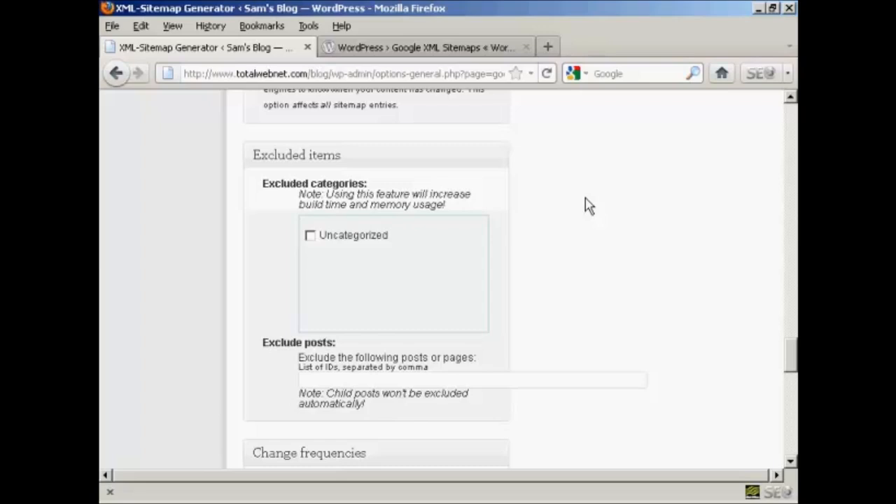
mouse_move(572, 197)
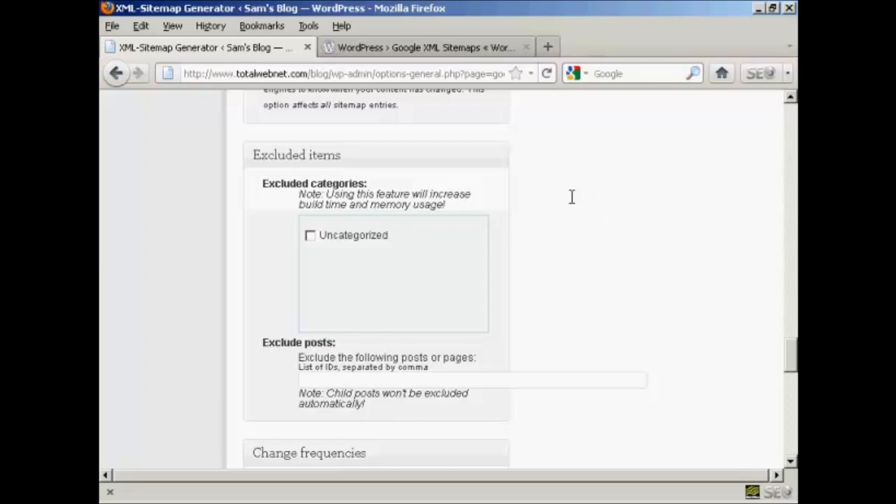
mouse_move(303, 269)
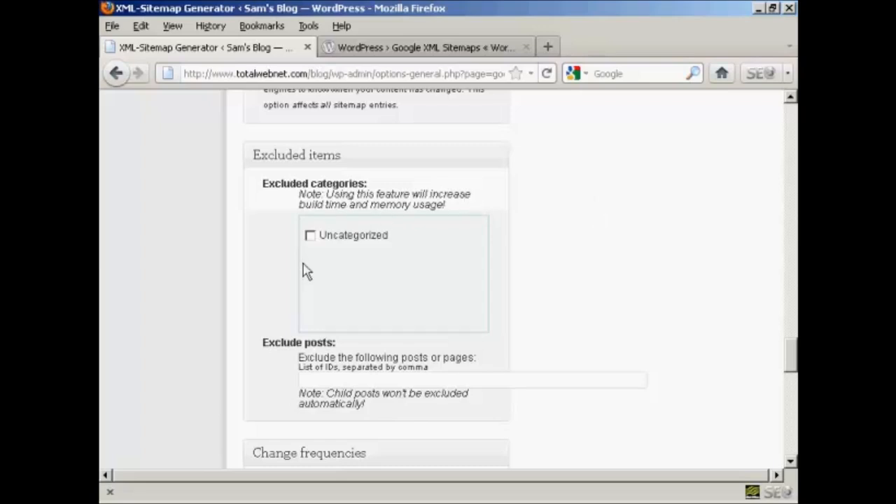
mouse_move(762, 306)
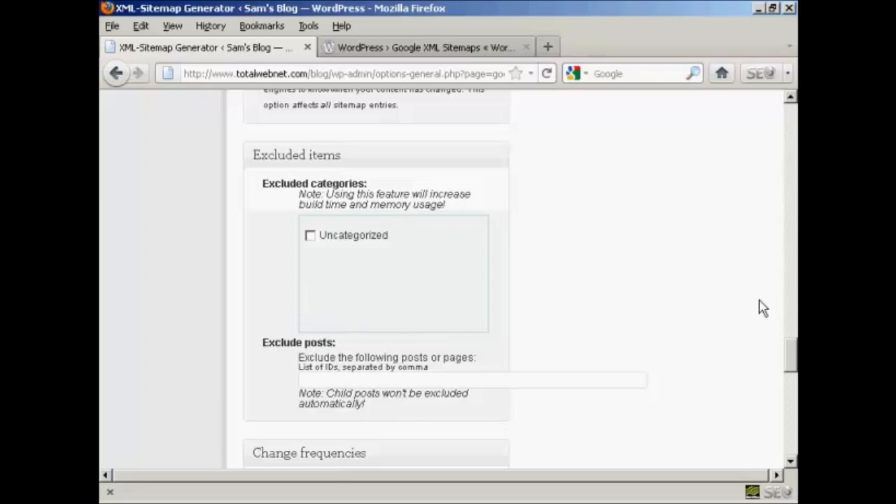
mouse_move(475, 266)
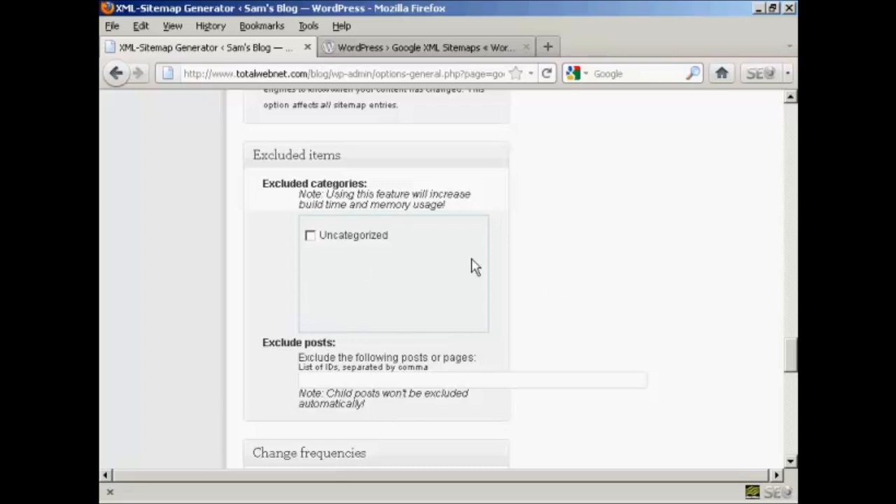
mouse_move(339, 257)
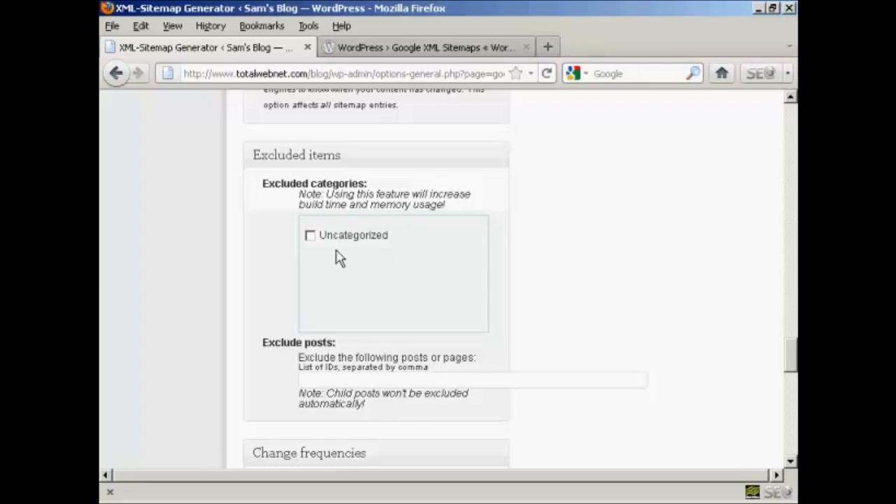
mouse_move(723, 287)
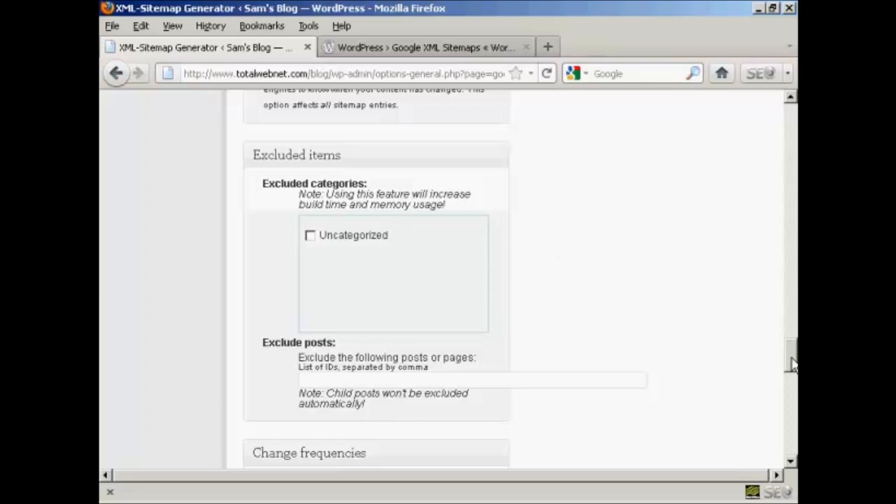
- In Change Frequencies, choose Weekly for Posts and Monthly for Categories
scroll(down, 3)
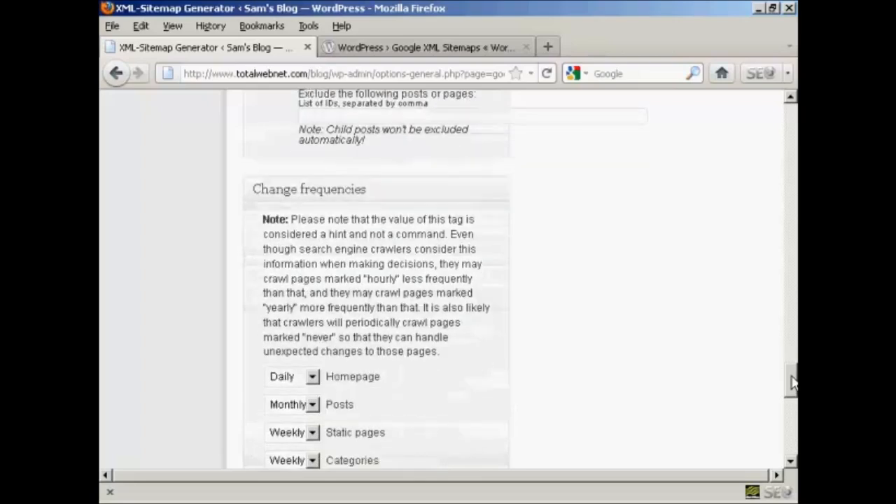
scroll(down, 3)
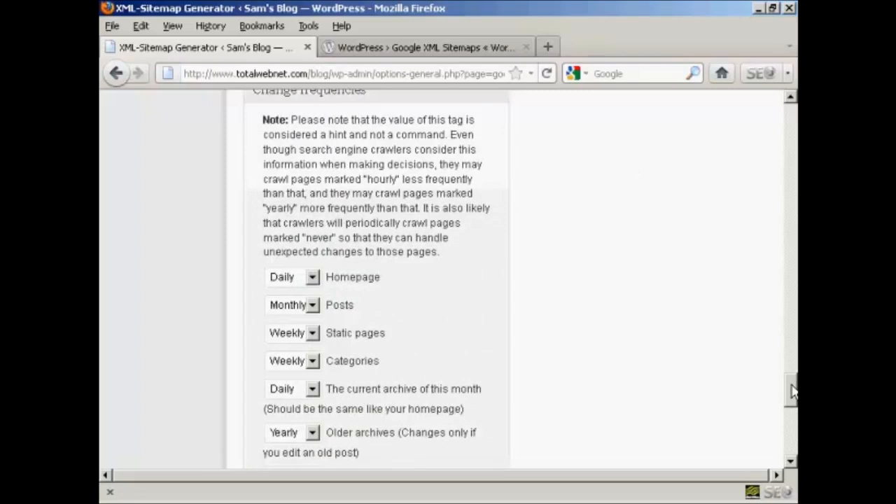
scroll(down, 3)
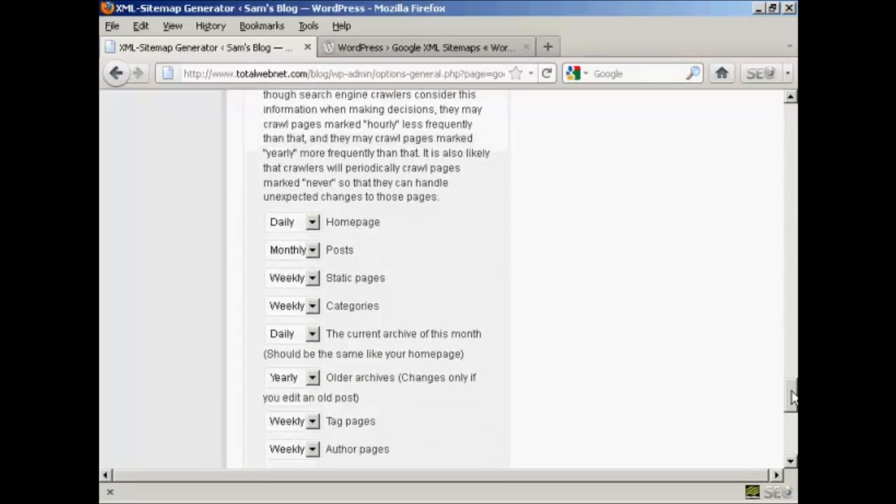
scroll(down, 3)
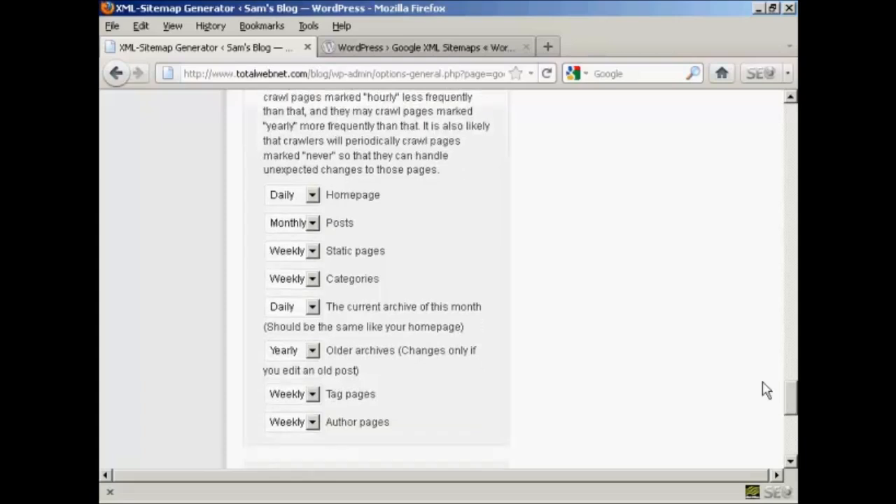
mouse_move(437, 231)
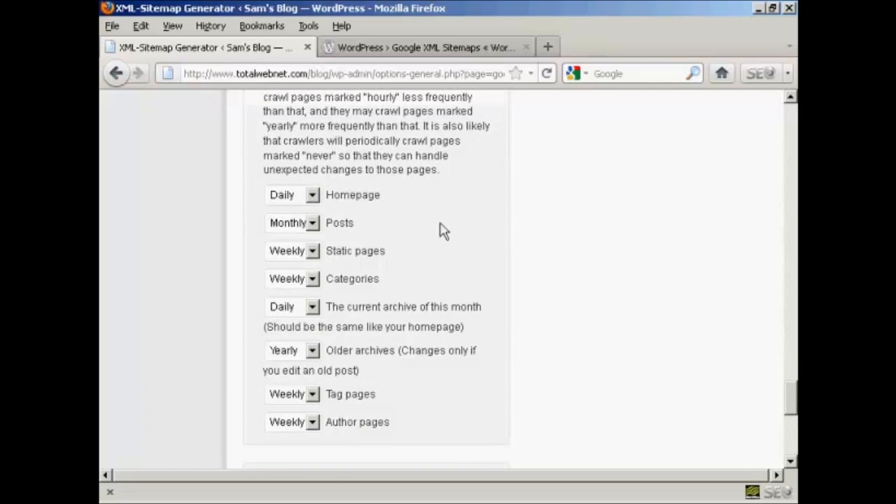
mouse_move(364, 210)
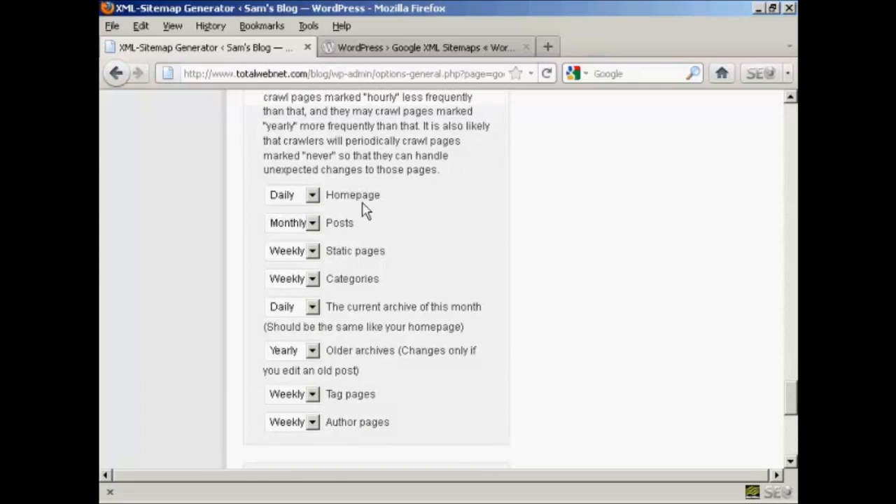
mouse_move(320, 237)
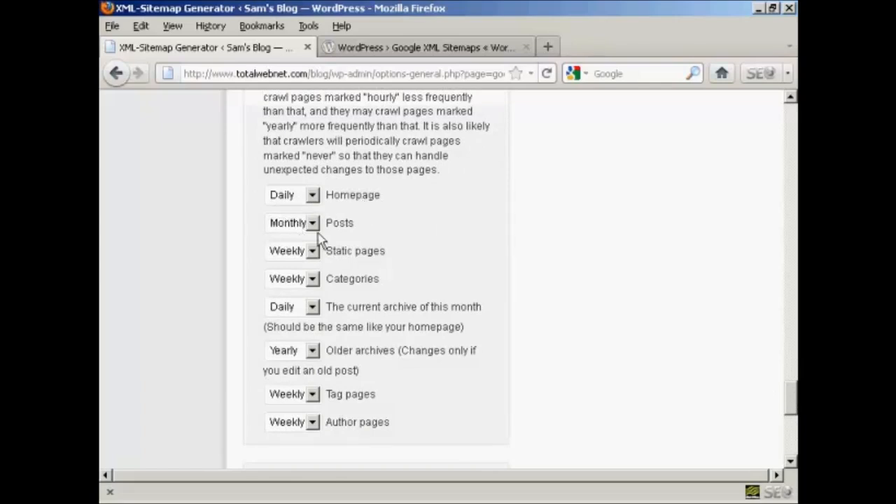
click(311, 222)
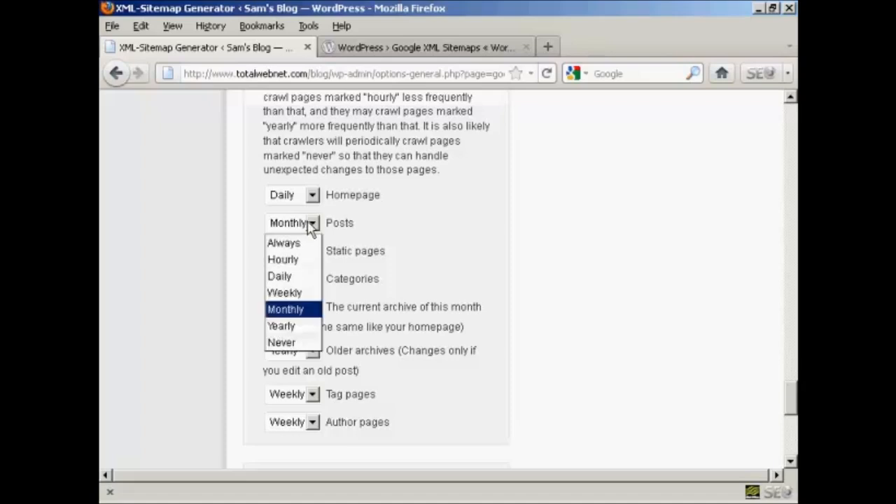
click(284, 293)
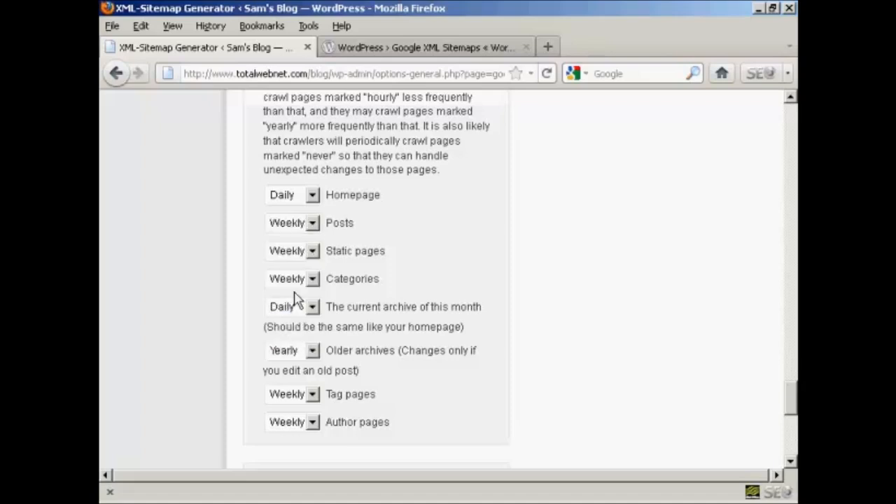
mouse_move(312, 252)
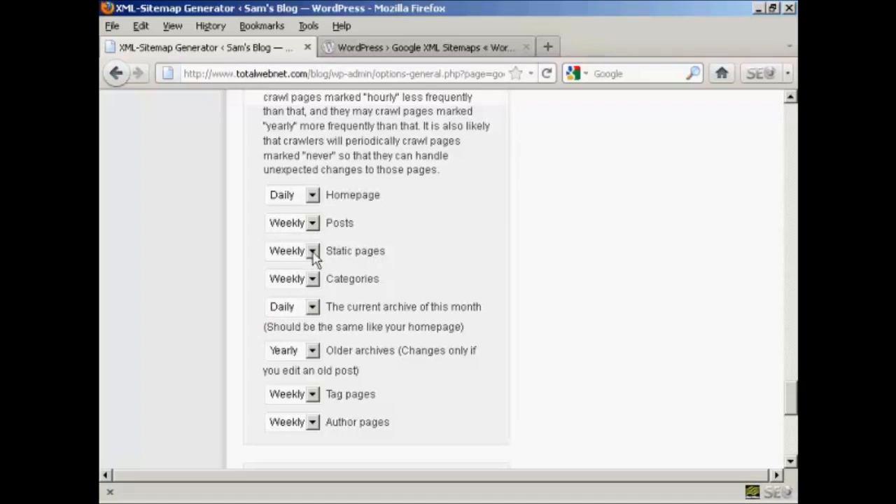
mouse_move(312, 286)
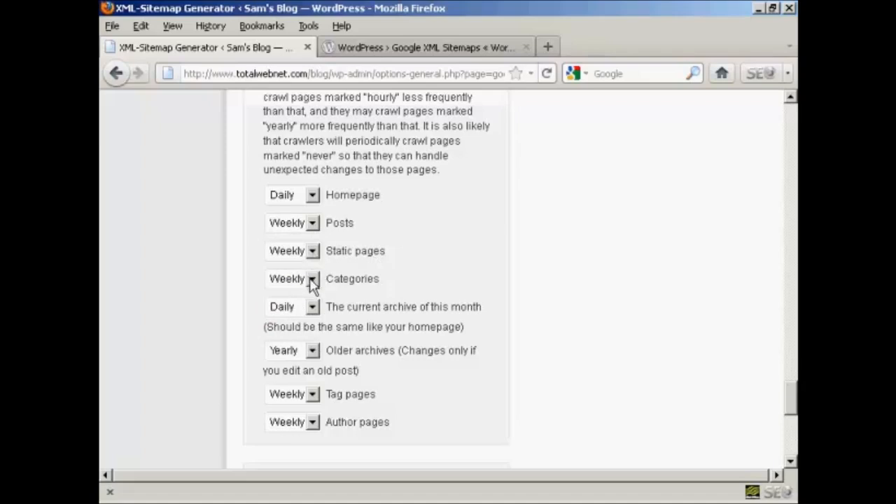
click(310, 279)
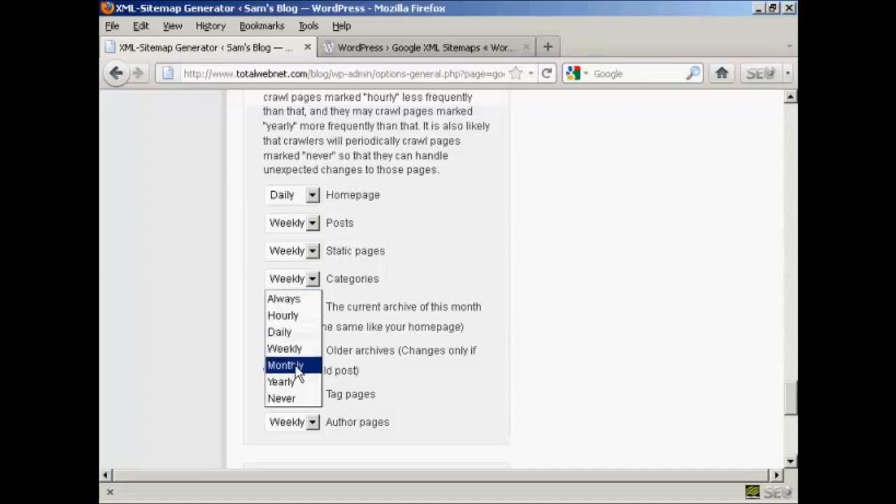
click(283, 365)
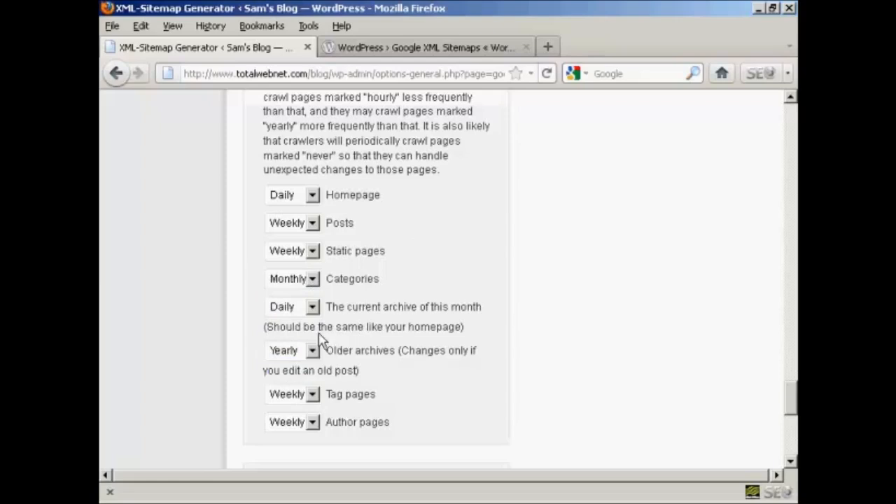
mouse_move(320, 332)
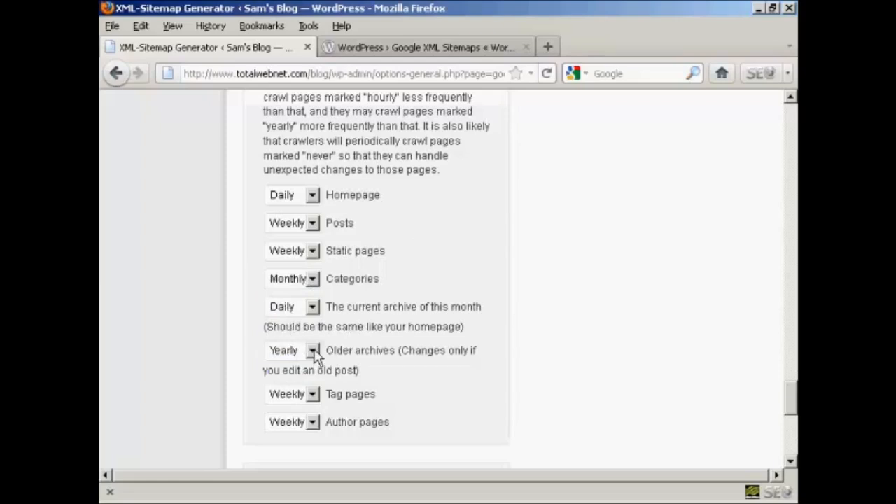
mouse_move(294, 374)
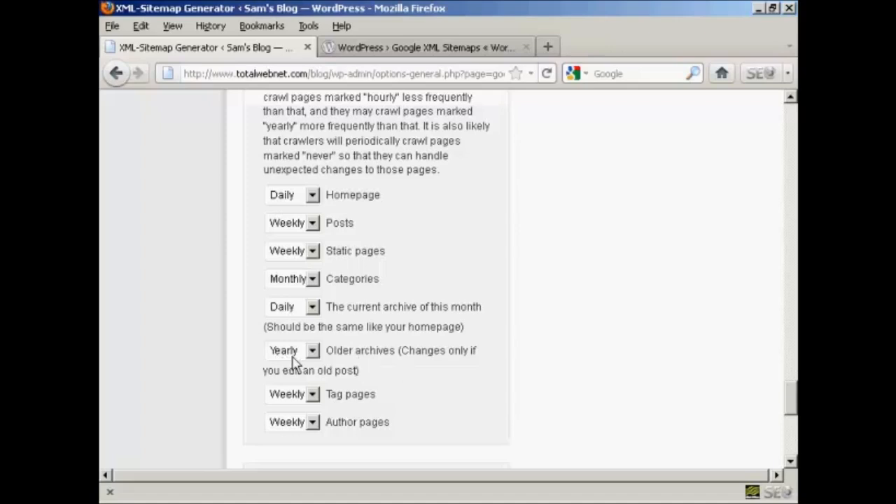
mouse_move(578, 399)
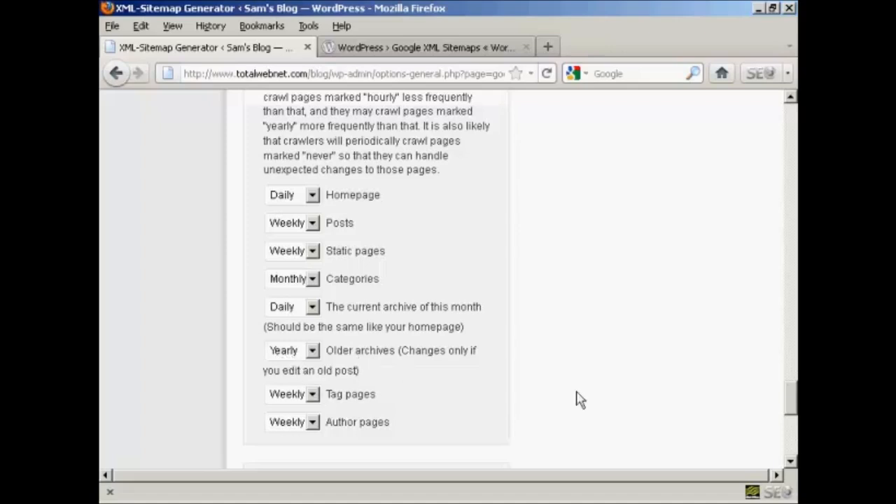
- Save the sitemap settings with Update options at the bottom of the page
scroll(down, 3)
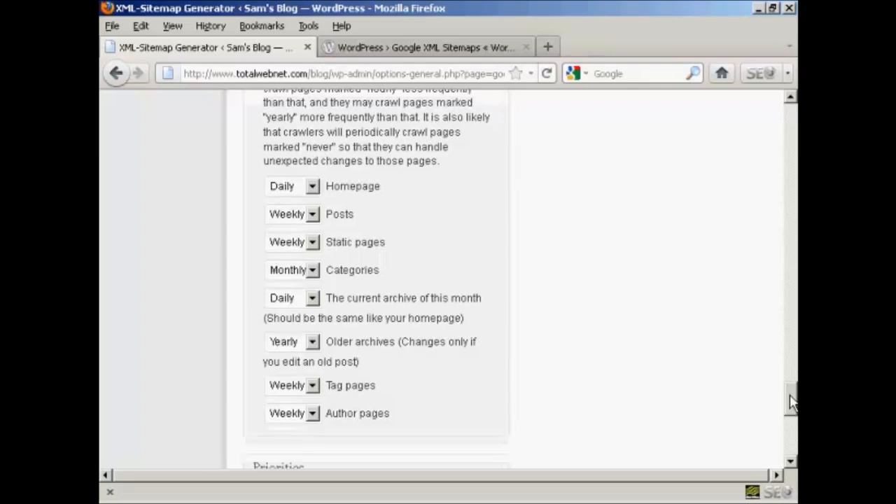
scroll(down, 3)
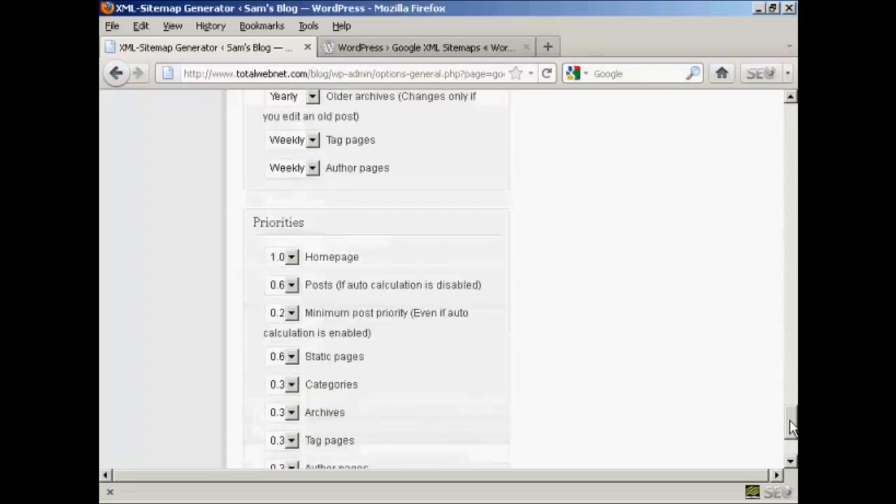
scroll(down, 3)
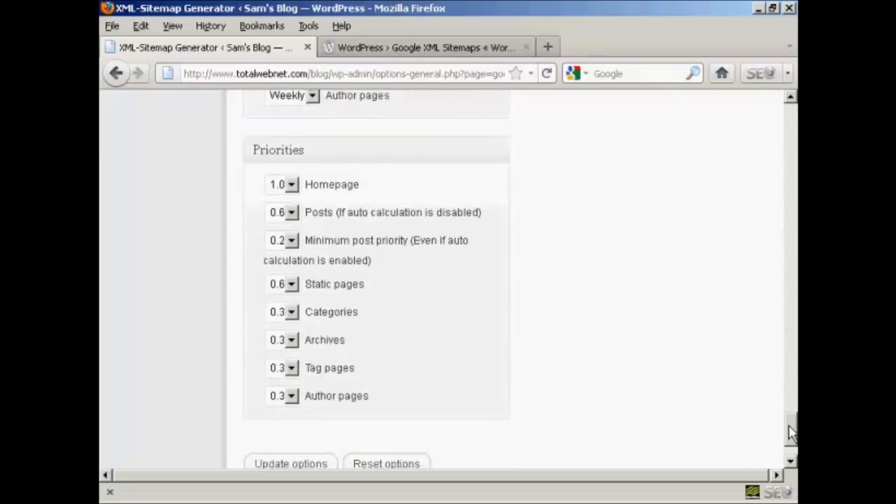
mouse_move(314, 225)
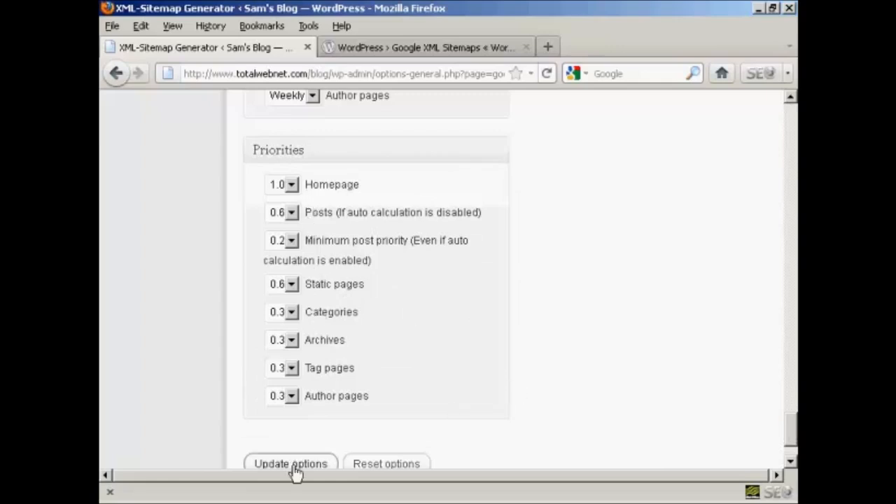
click(291, 463)
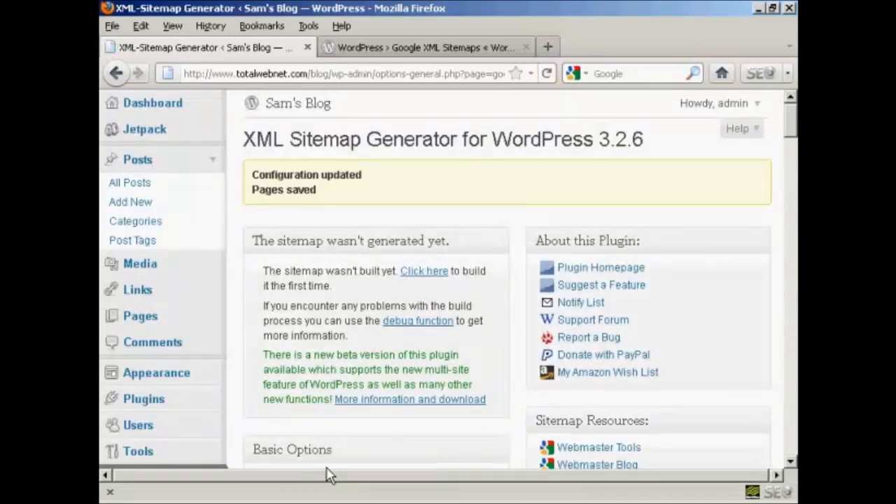
mouse_move(294, 206)
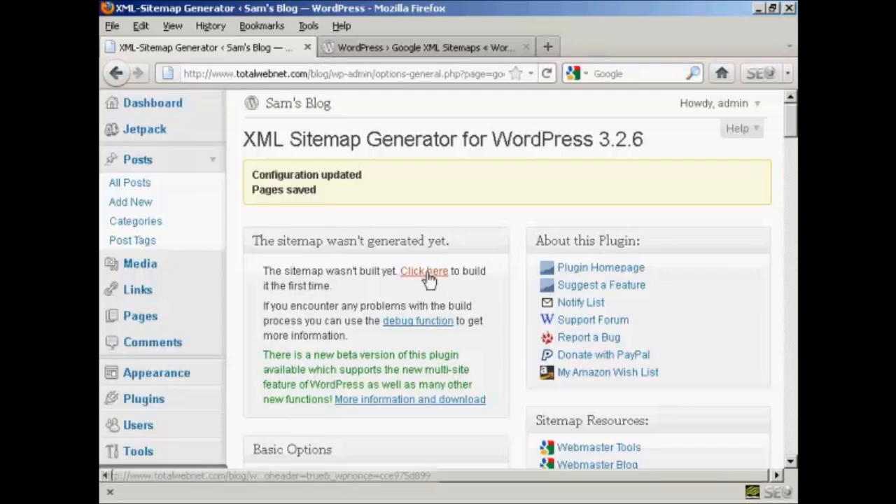
- Trigger the first sitemap build from the 'Click here' link
click(422, 271)
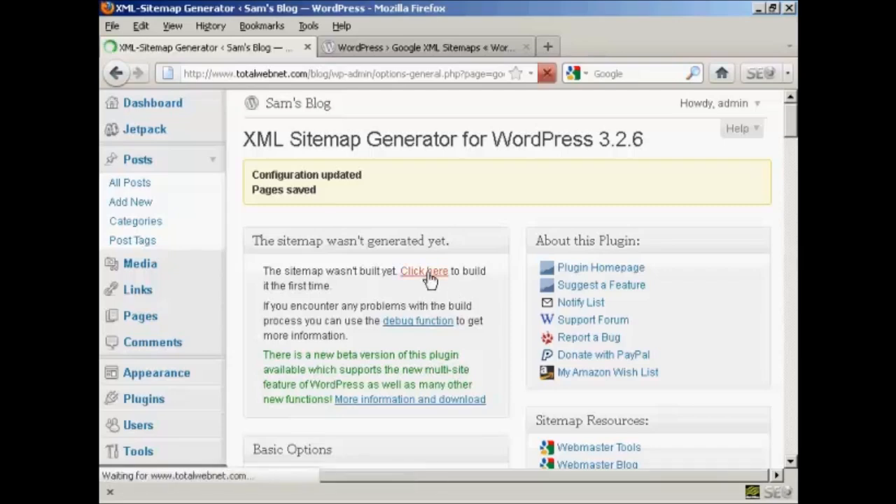
click(423, 271)
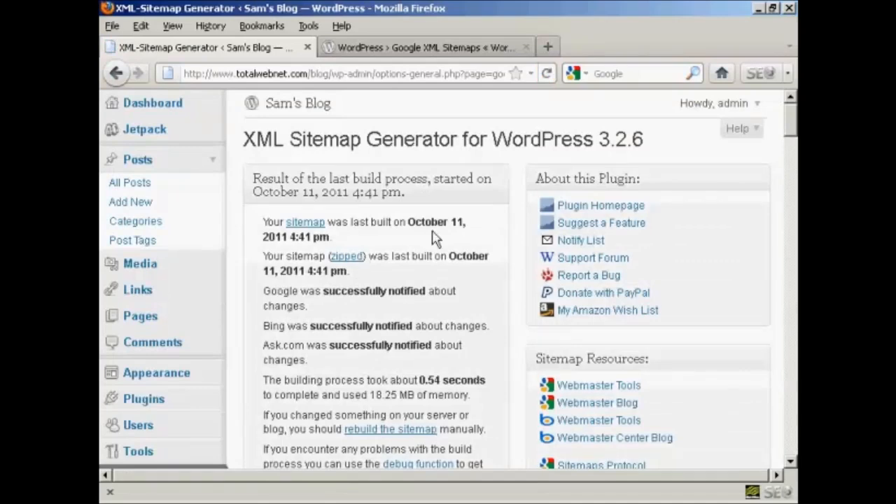
mouse_move(467, 240)
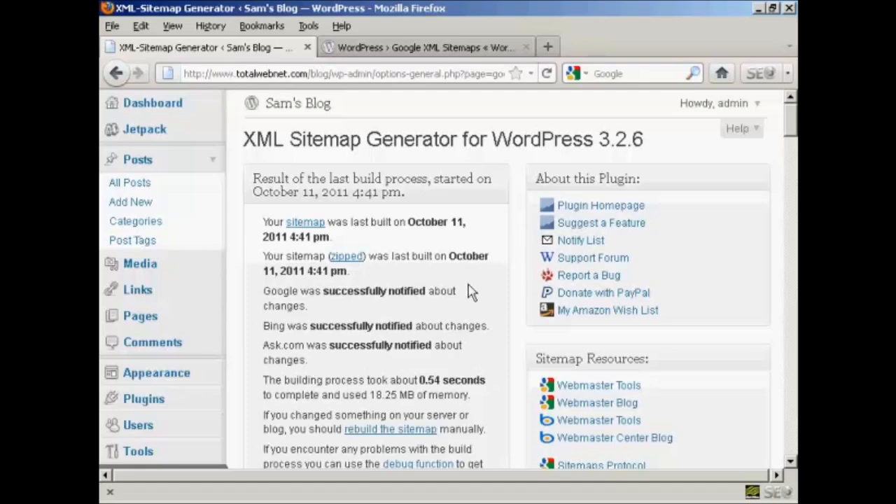
mouse_move(420, 379)
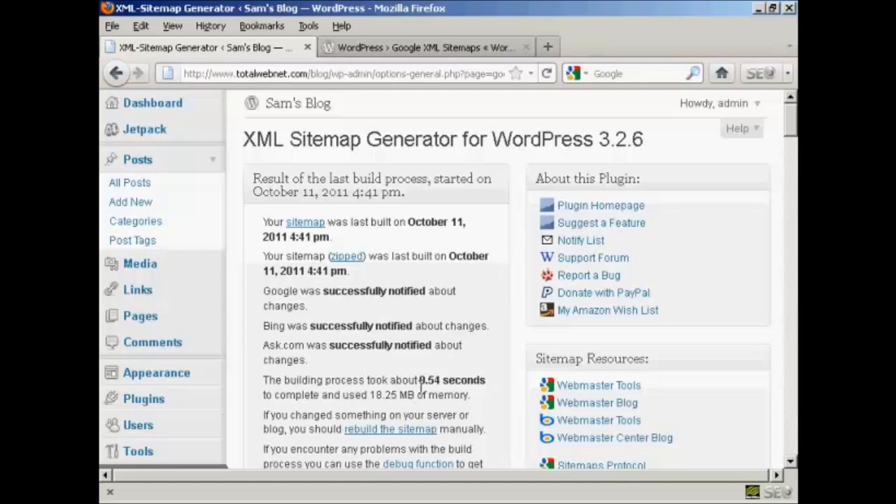
mouse_move(507, 334)
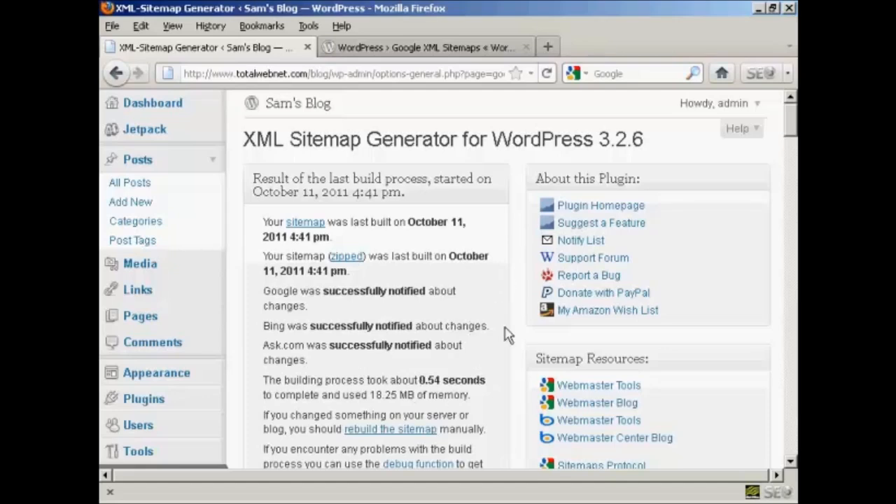
- Scroll through the build report showing the 0.54-second build time and Basic Options
scroll(down, 3)
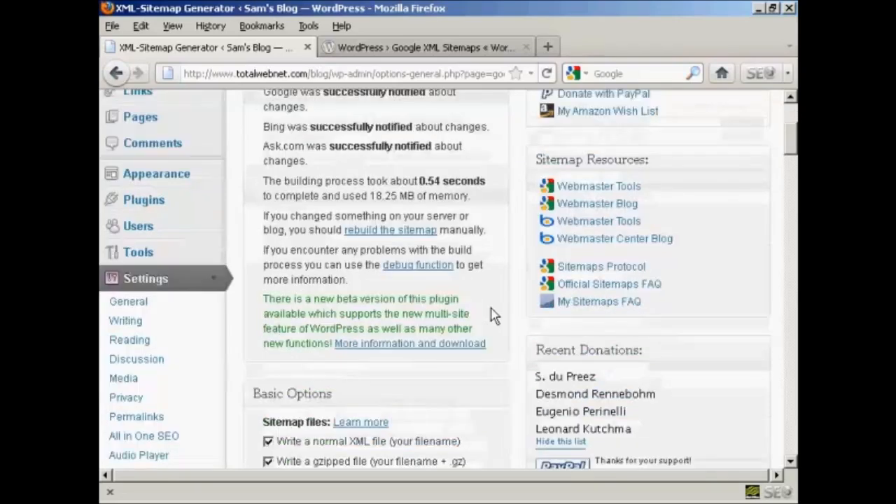
mouse_move(510, 307)
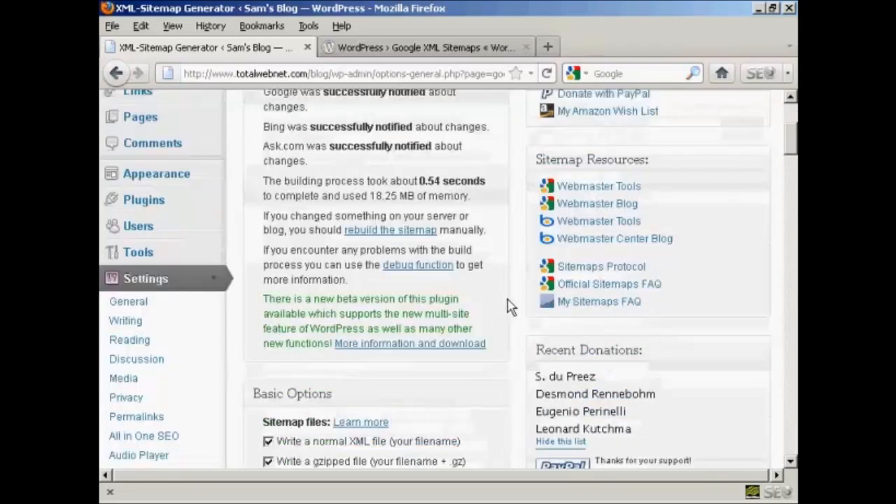
scroll(down, 3)
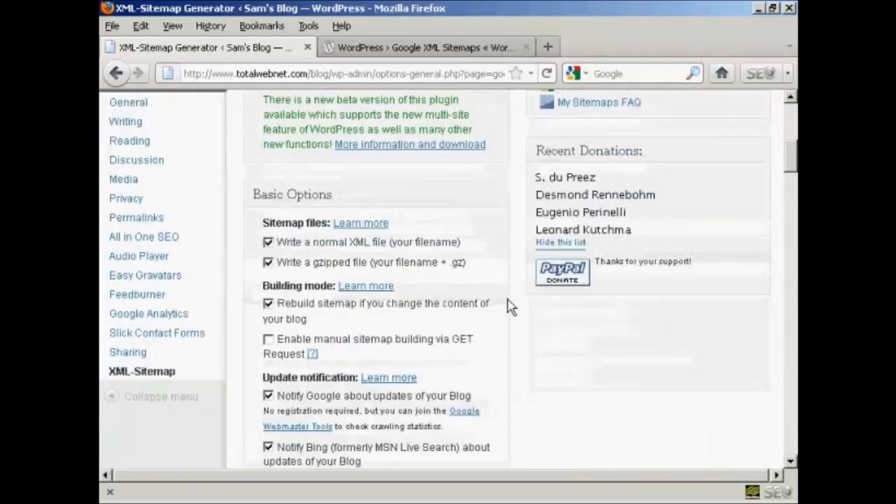